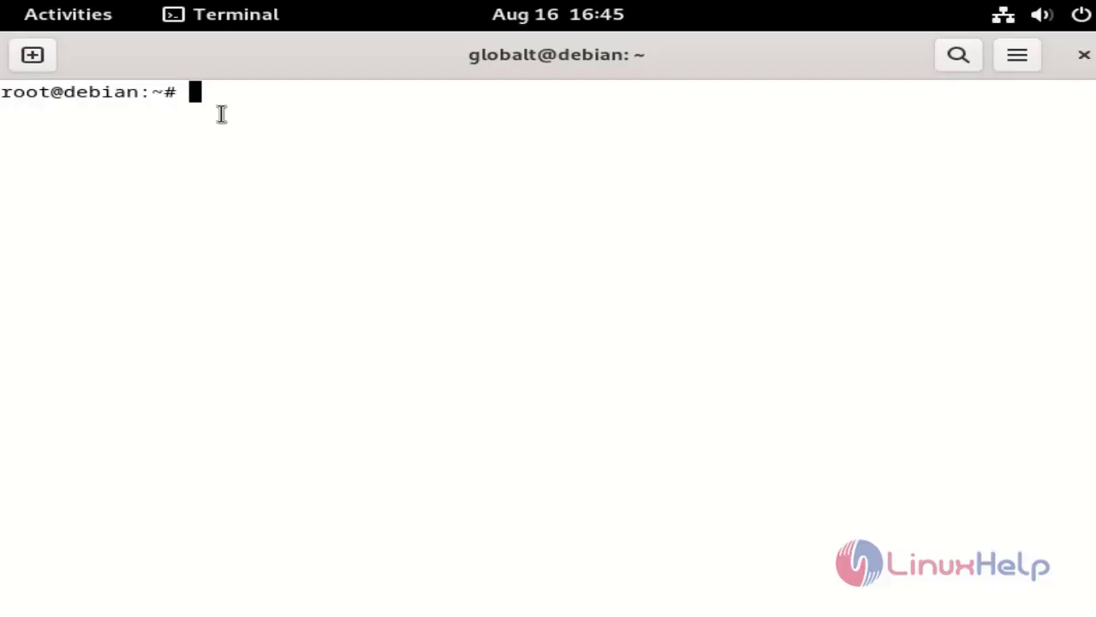
Run lsb_release -a to confirm the system is Debian GNU/Linux 12 (bookworm)
{"action": "type", "text": "lsb"}
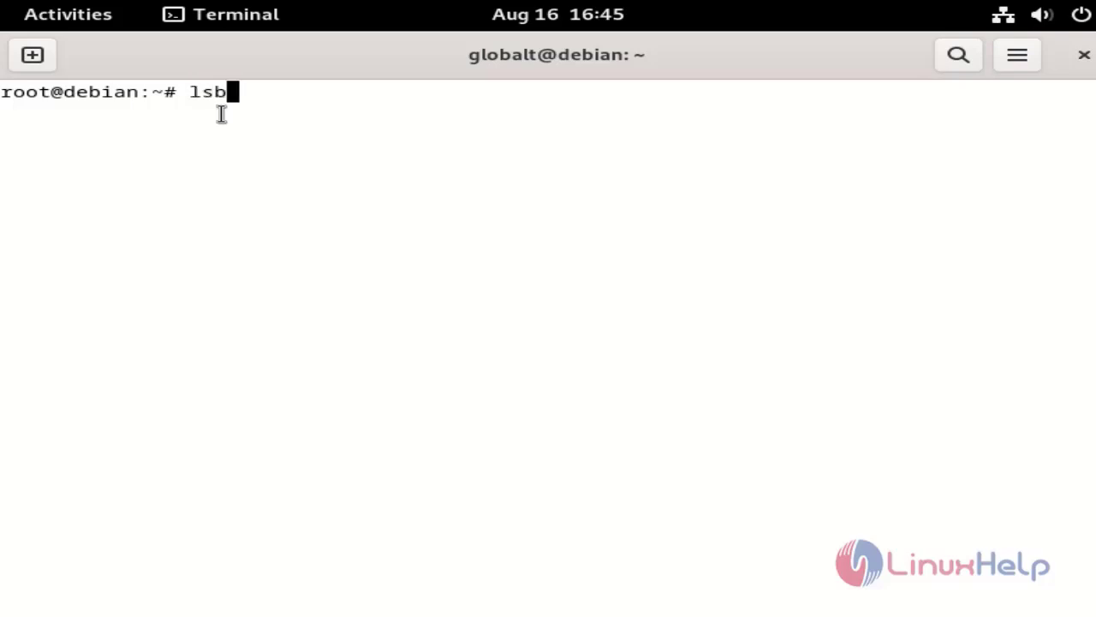
{"action": "type", "text": "_release -a"}
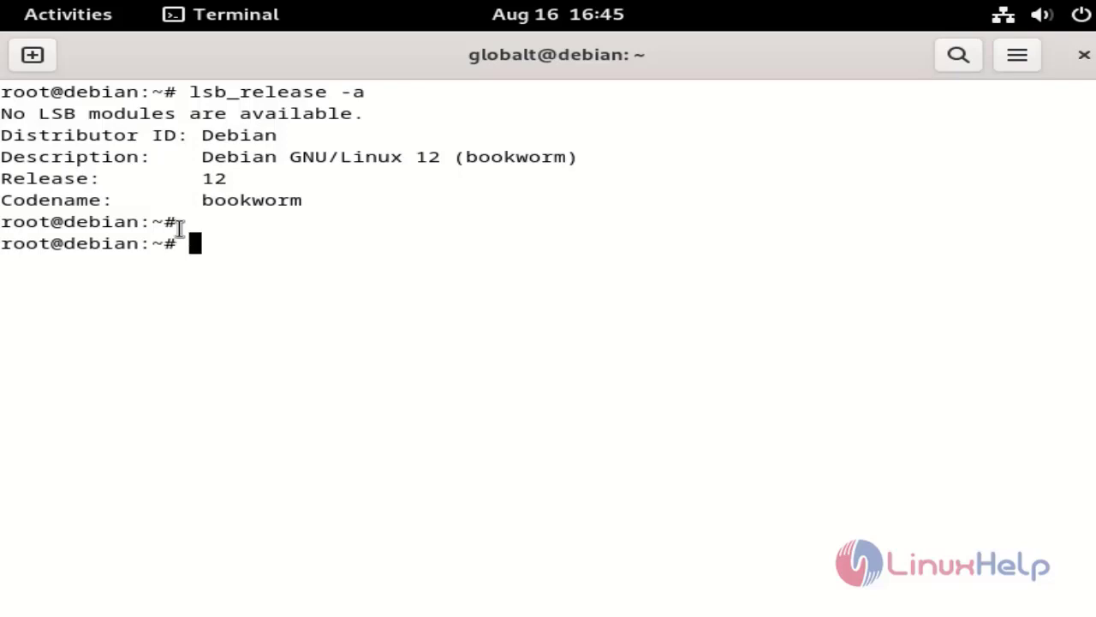
{"action": "key", "text": "Return"}
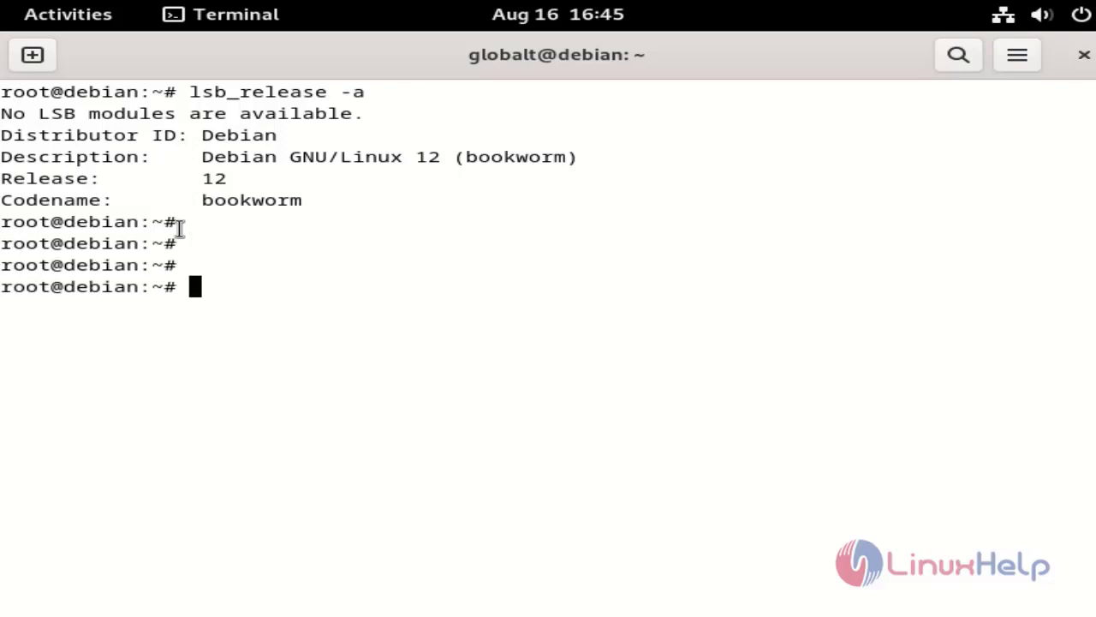
Run apt-get update to refresh package lists from the bookworm repository
{"action": "type", "text": "a"}
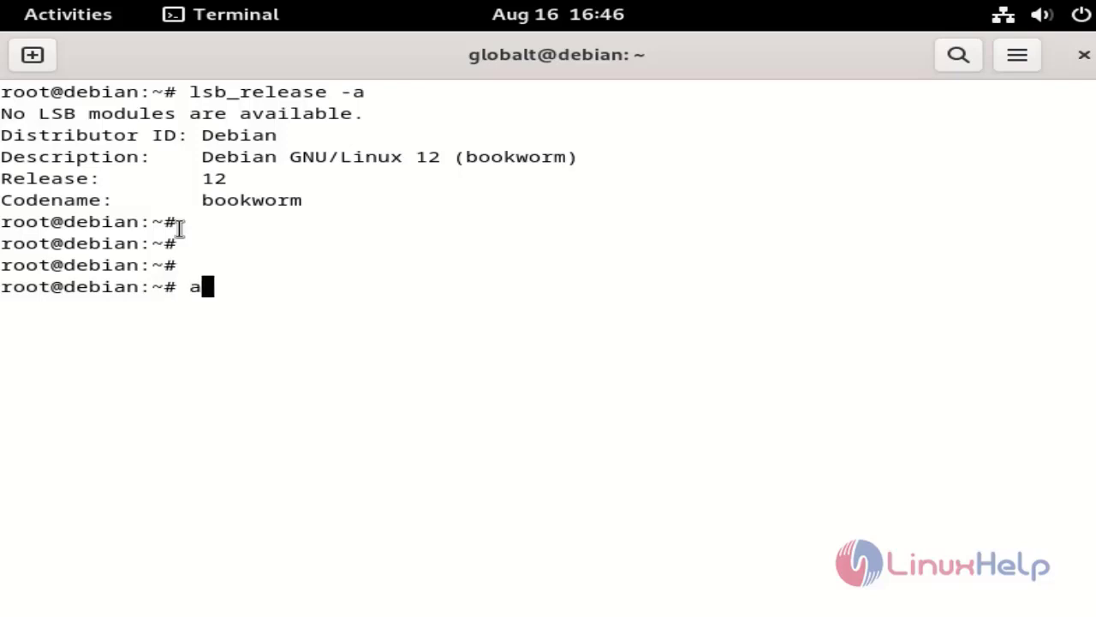
{"action": "type", "text": "pt-get updat"}
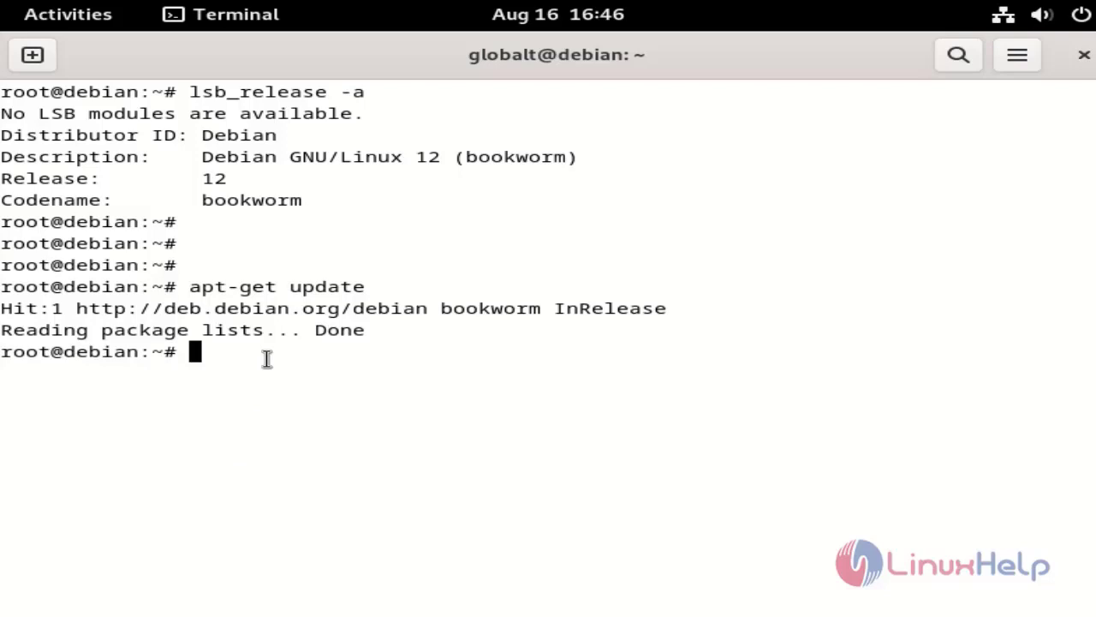
Download teamviewer_amd64.deb (about 85 MB) from download.teamviewer.com with wget
{"action": "type", "text": "e"}
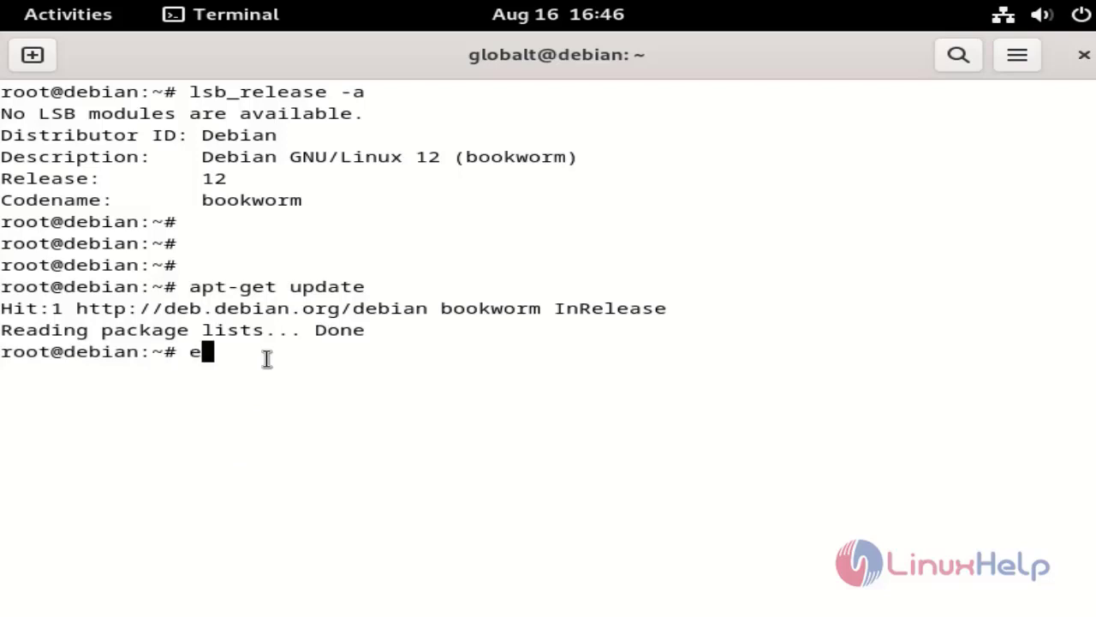
{"action": "type", "text": "wget"}
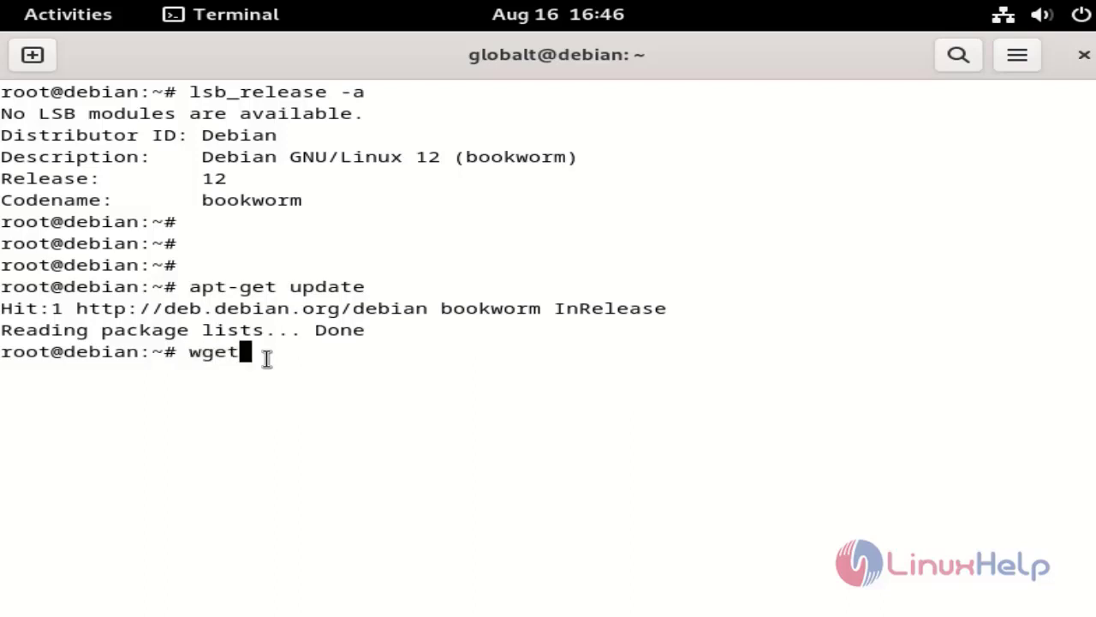
{"action": "type", "text": "http"}
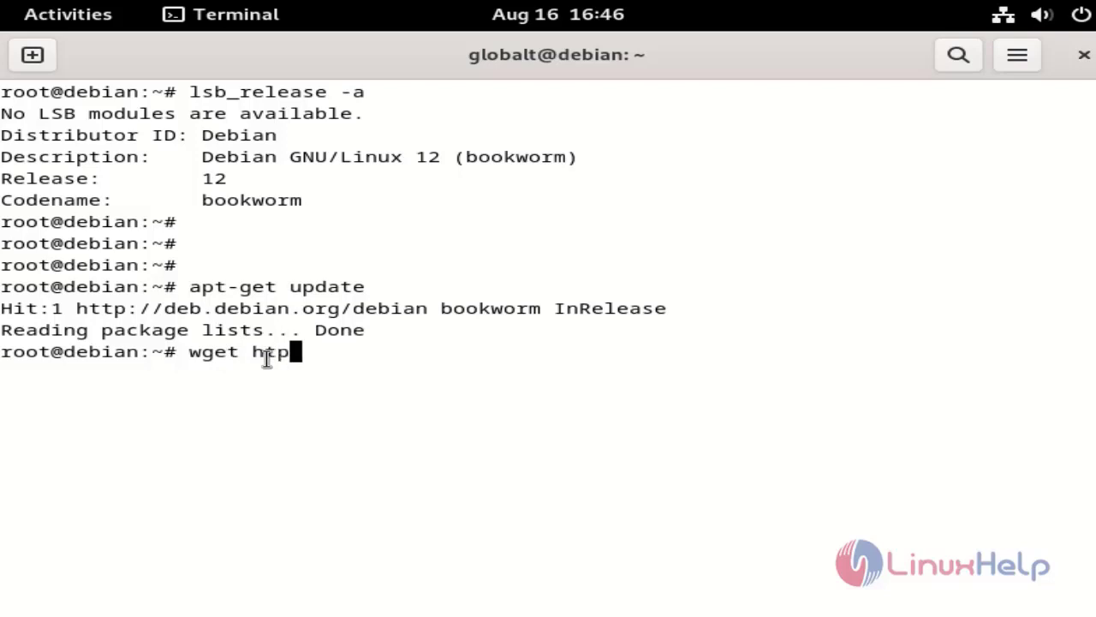
{"action": "type", "text": "s://"}
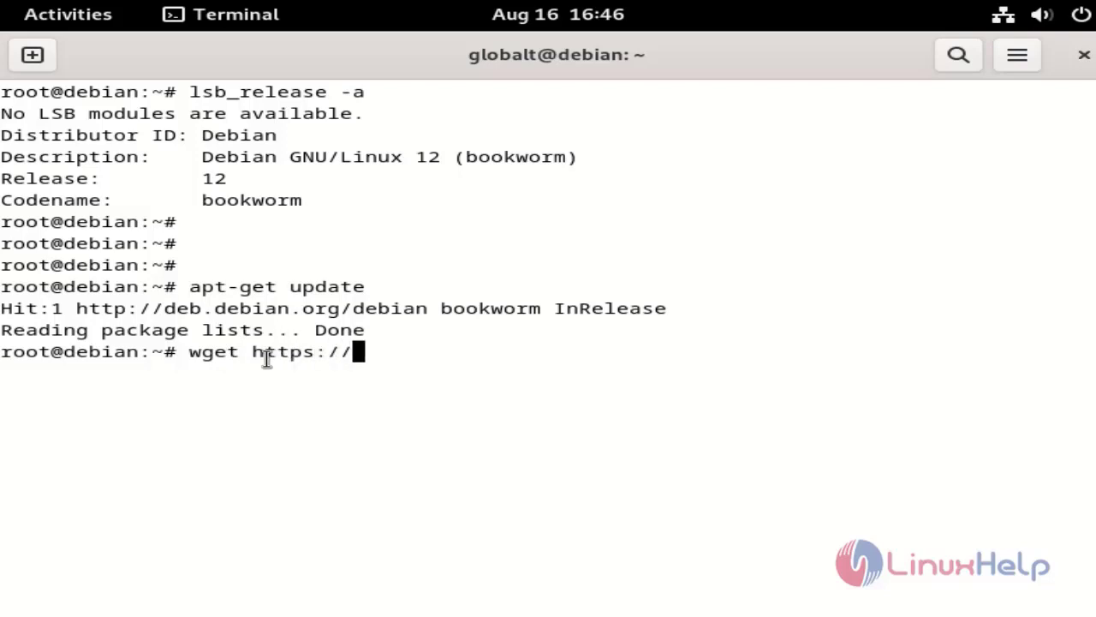
{"action": "type", "text": "downloa"}
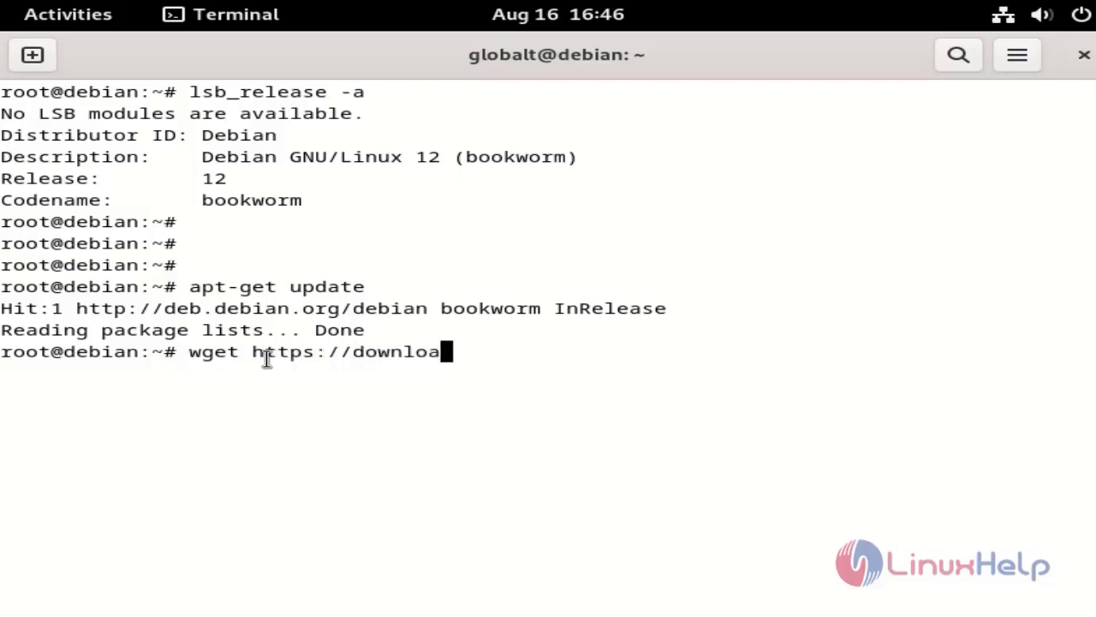
{"action": "type", "text": ".team"}
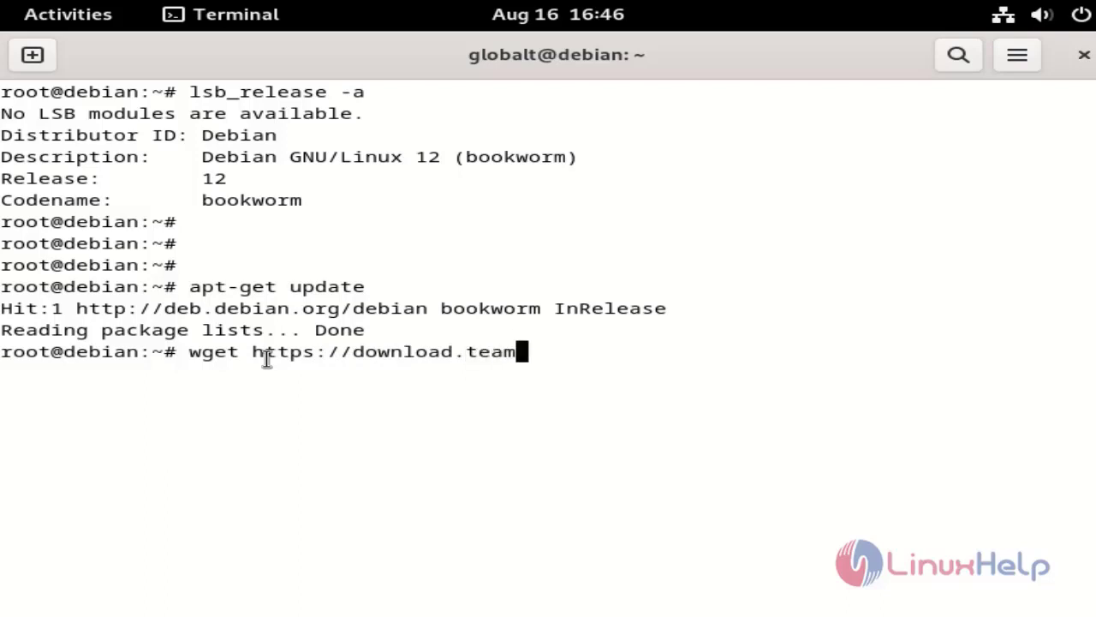
{"action": "type", "text": "viewer"}
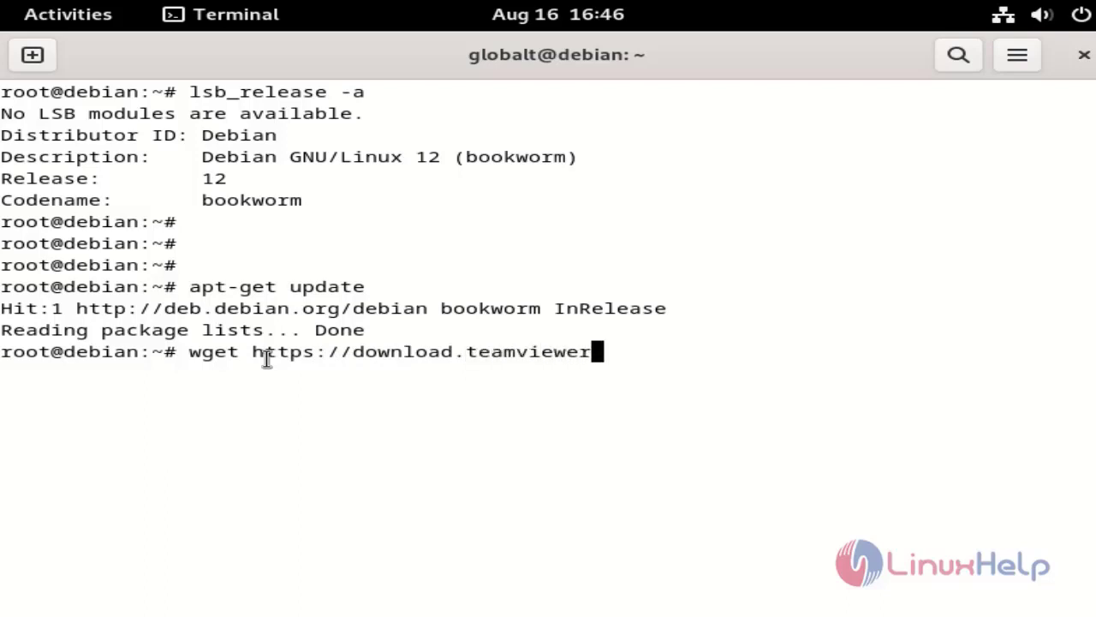
{"action": "type", "text": ".com/"}
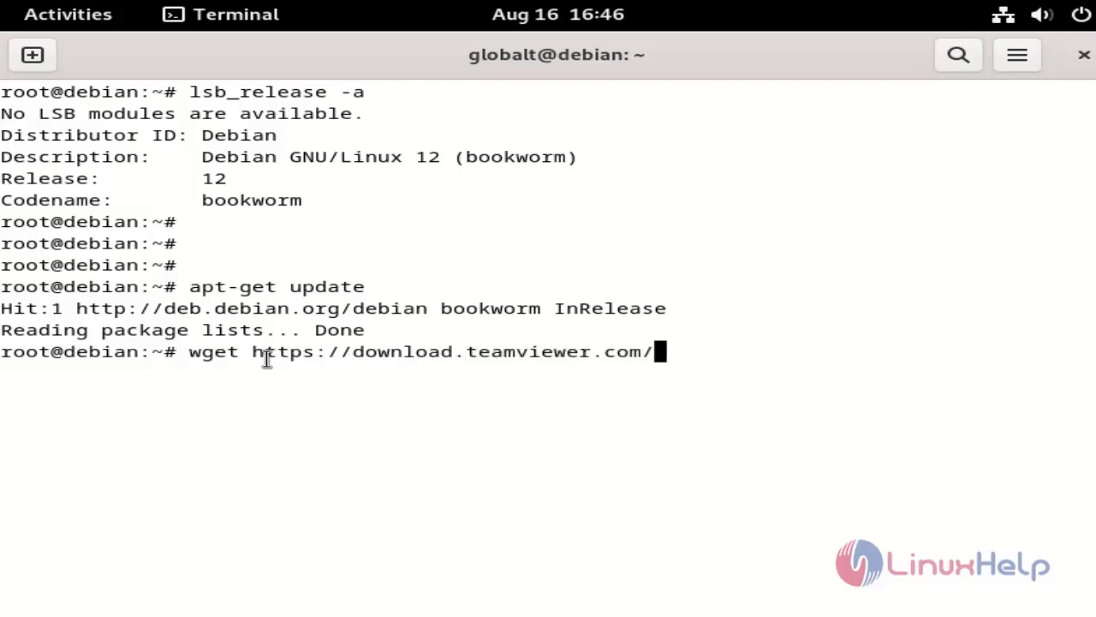
{"action": "type", "text": "download"}
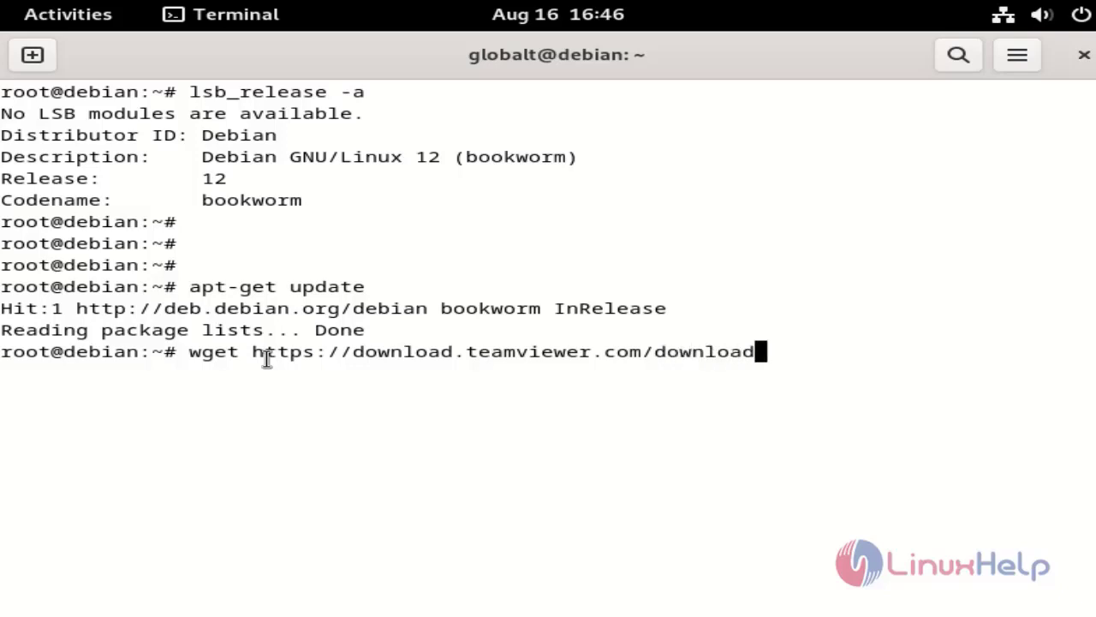
{"action": "type", "text": "/linux"}
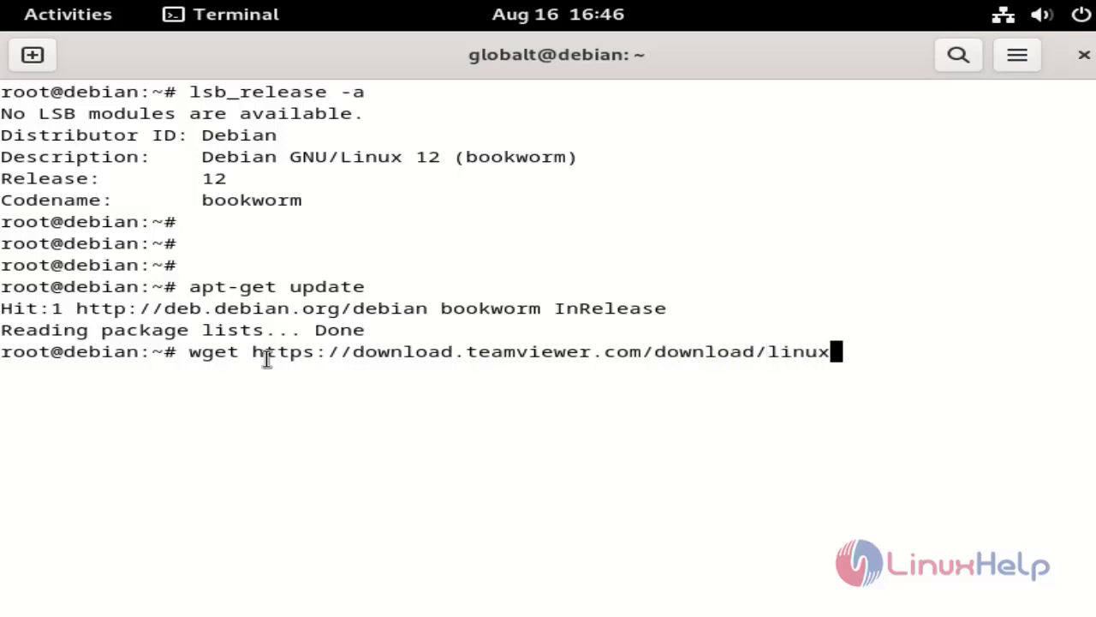
{"action": "type", "text": "/"}
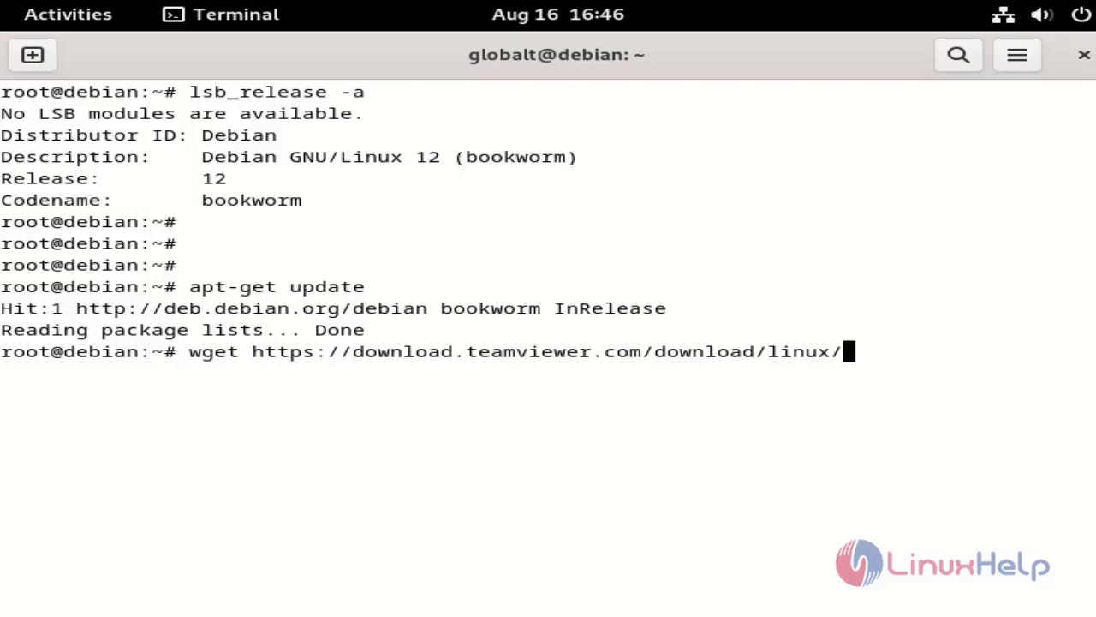
{"action": "mouse_move", "coordinate": [897, 355]}
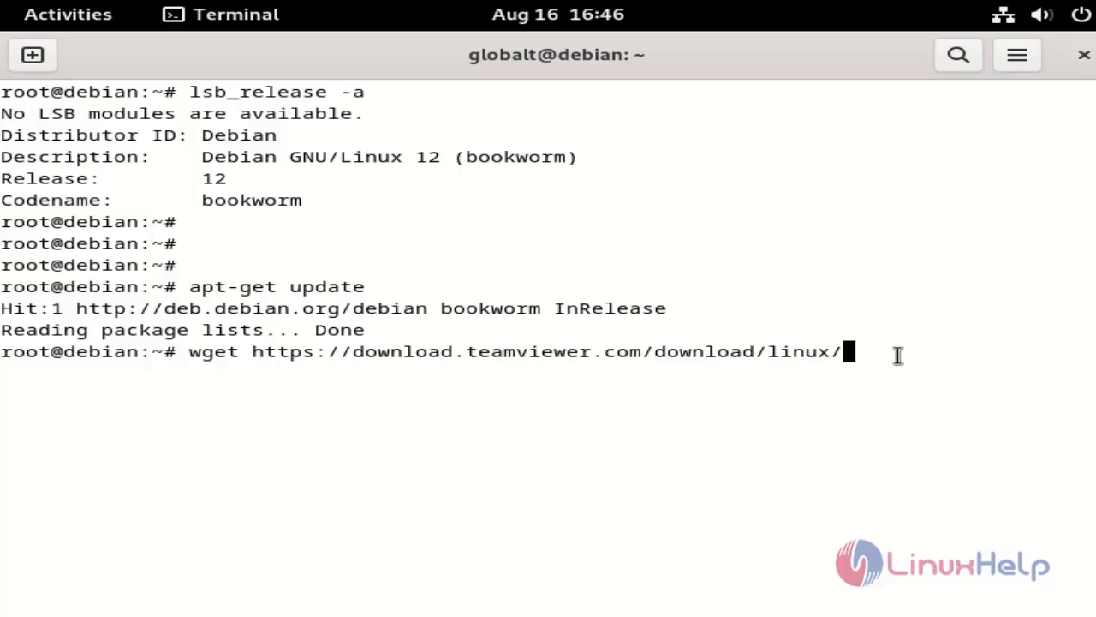
{"action": "type", "text": "teamviewer"}
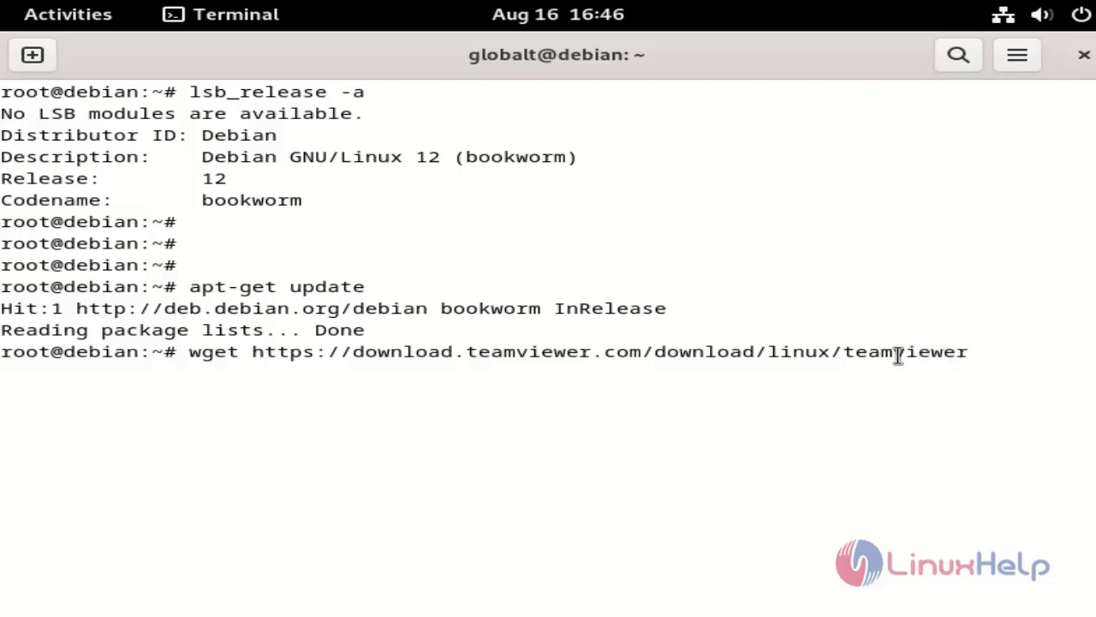
{"action": "type", "text": "_amd"}
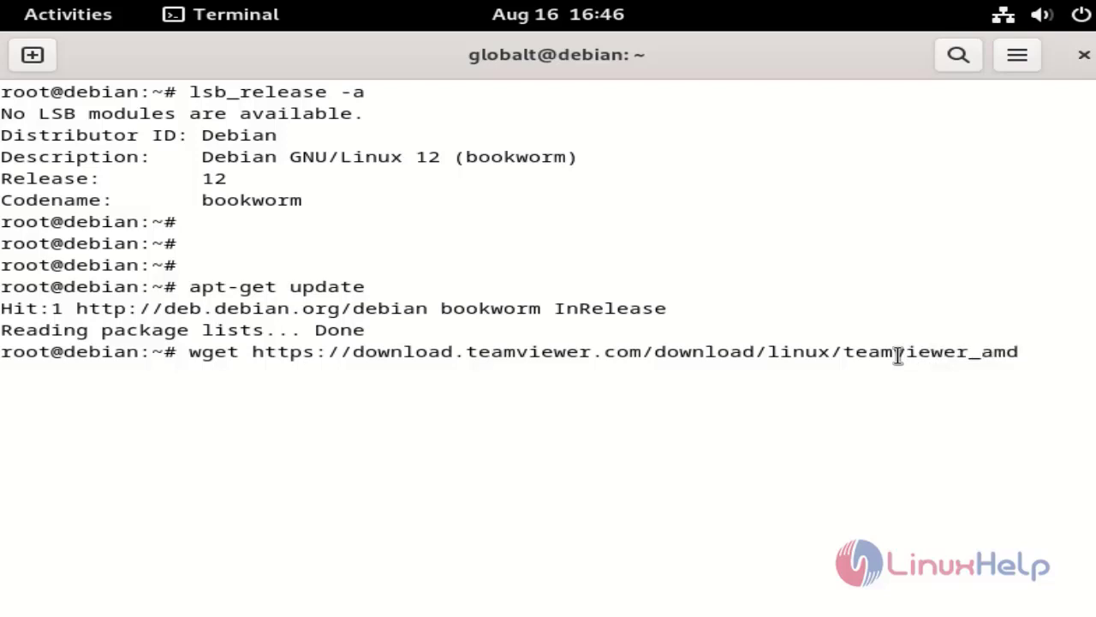
{"action": "type", "text": "64."}
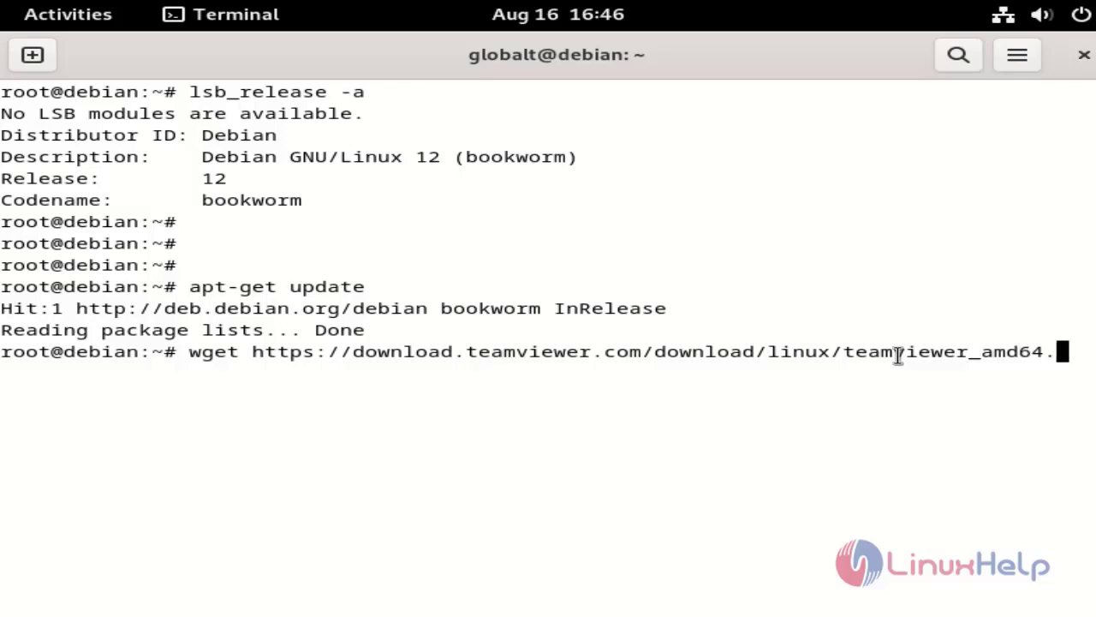
{"action": "key", "text": "Return"}
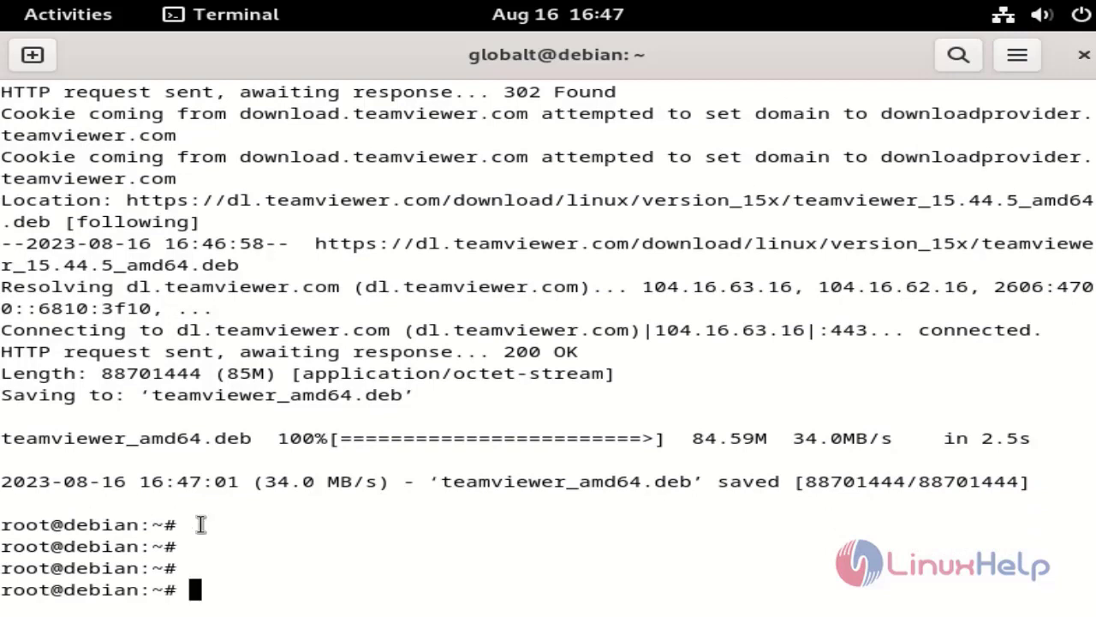
{"action": "mouse_move", "coordinate": [228, 564]}
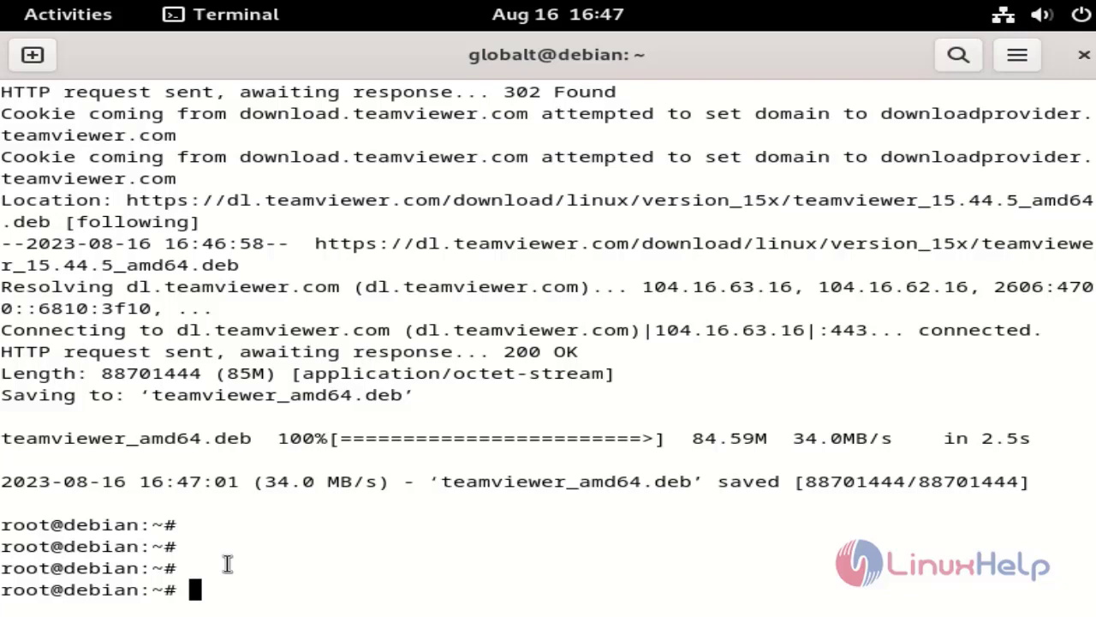
List the home folder with ls -la and pick out teamviewer_amd64.deb
{"action": "type", "text": "ls -"}
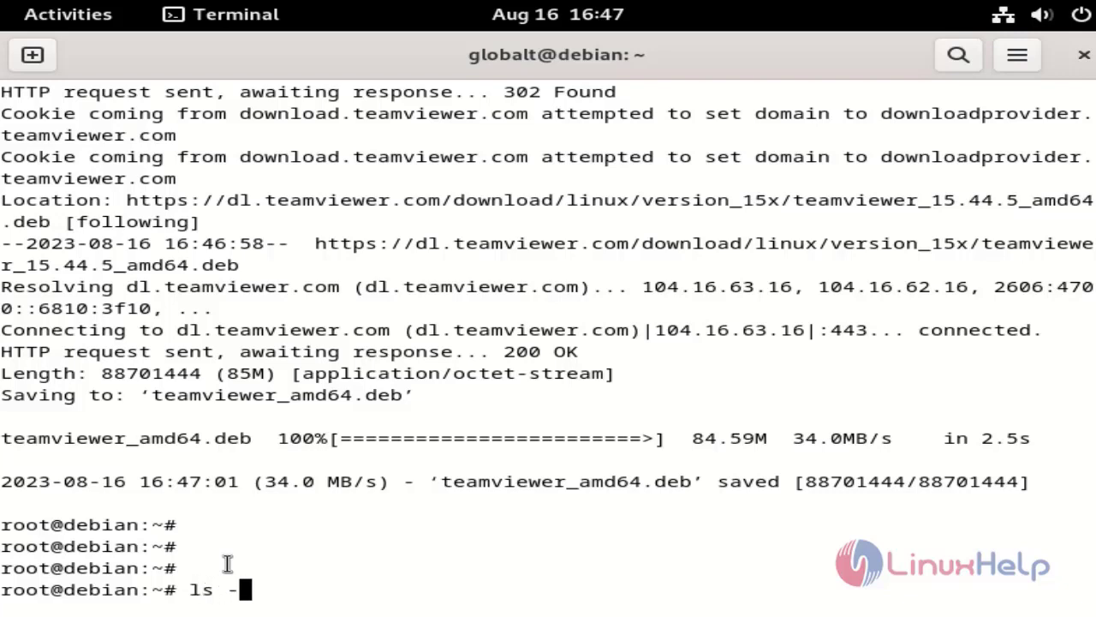
{"action": "type", "text": "la"}
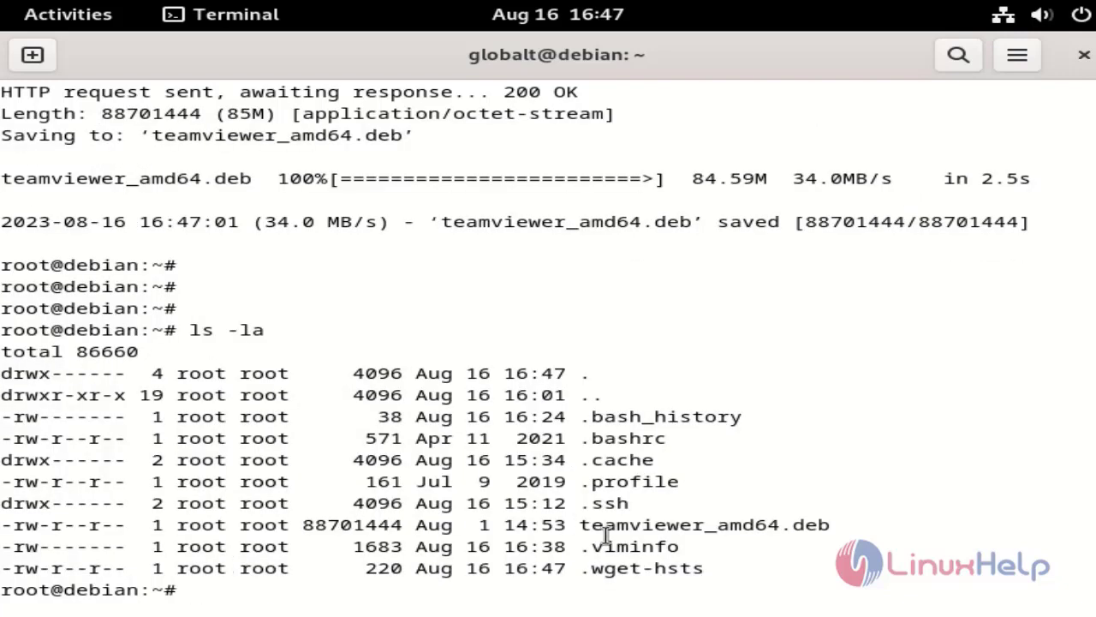
{"action": "double_click", "coordinate": [703, 524]}
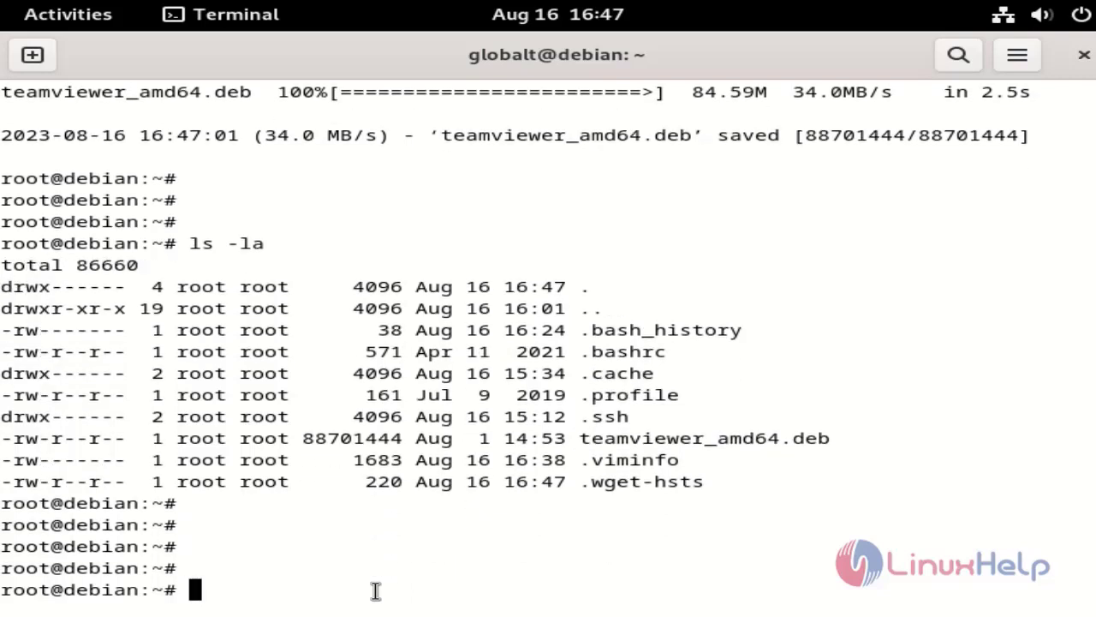
{"action": "mouse_move", "coordinate": [275, 594]}
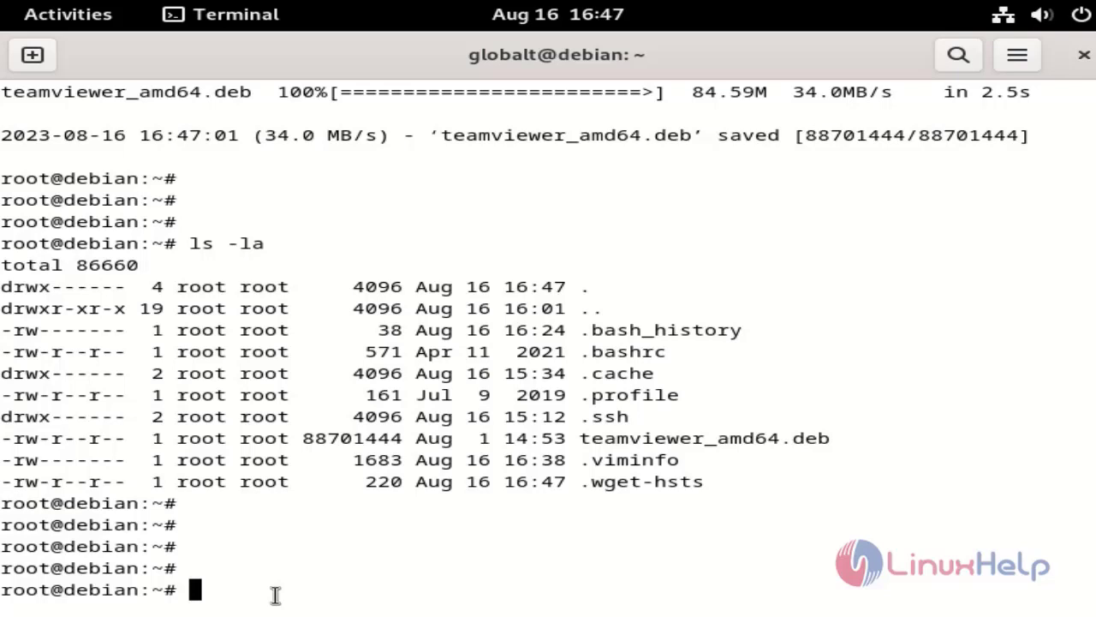
Enter apt install ./teamviewer_amd64.deb at the root prompt
{"action": "type", "text": "./"}
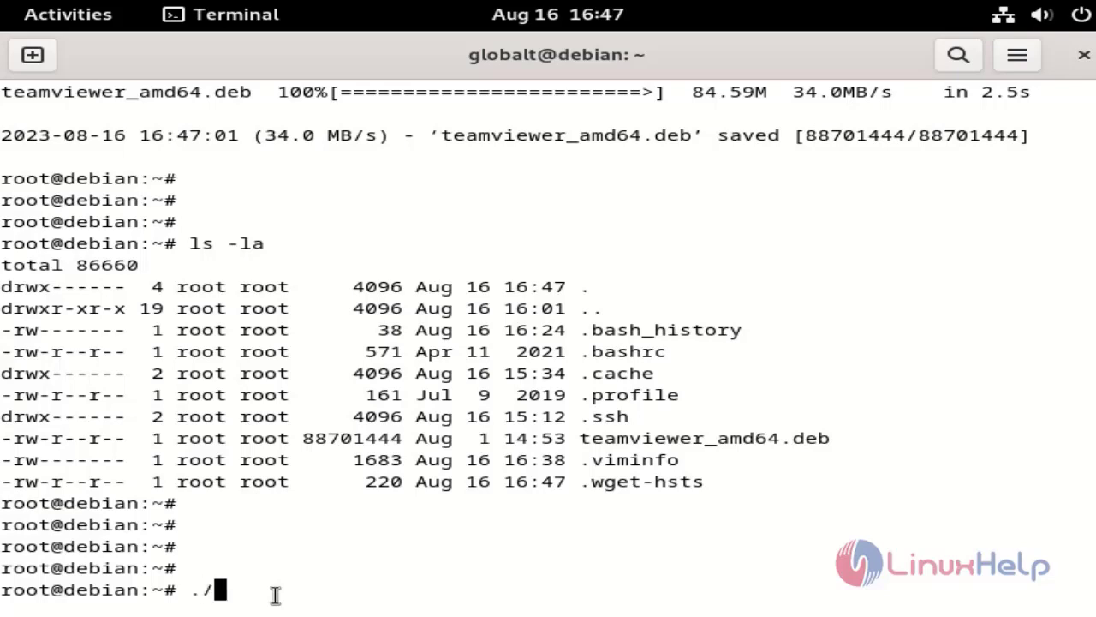
{"action": "type", "text": "t"}
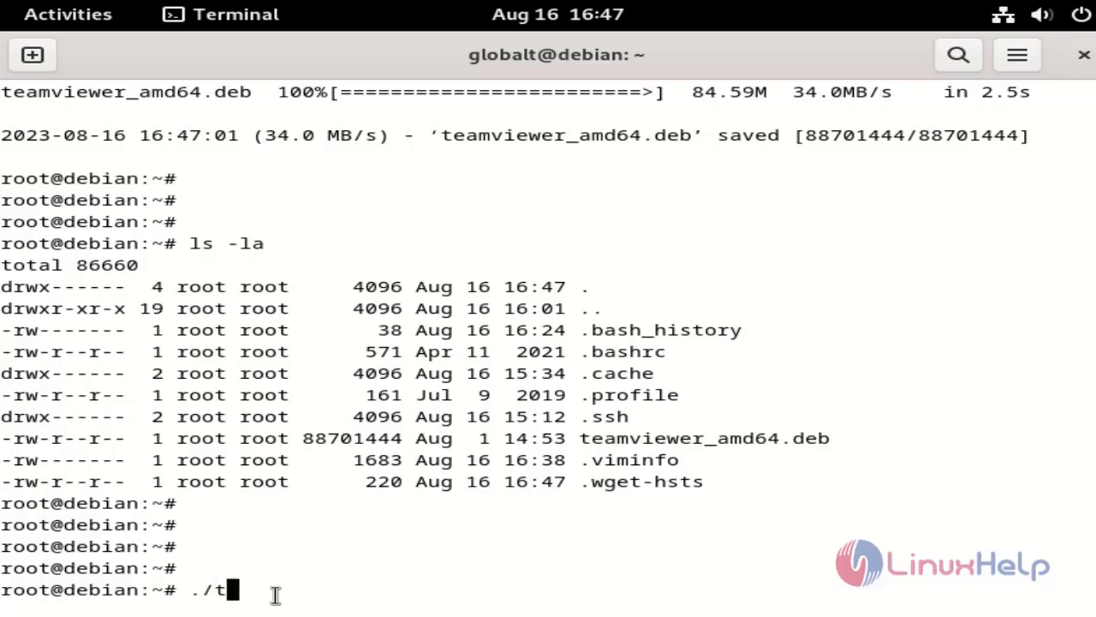
{"action": "type", "text": "ea"}
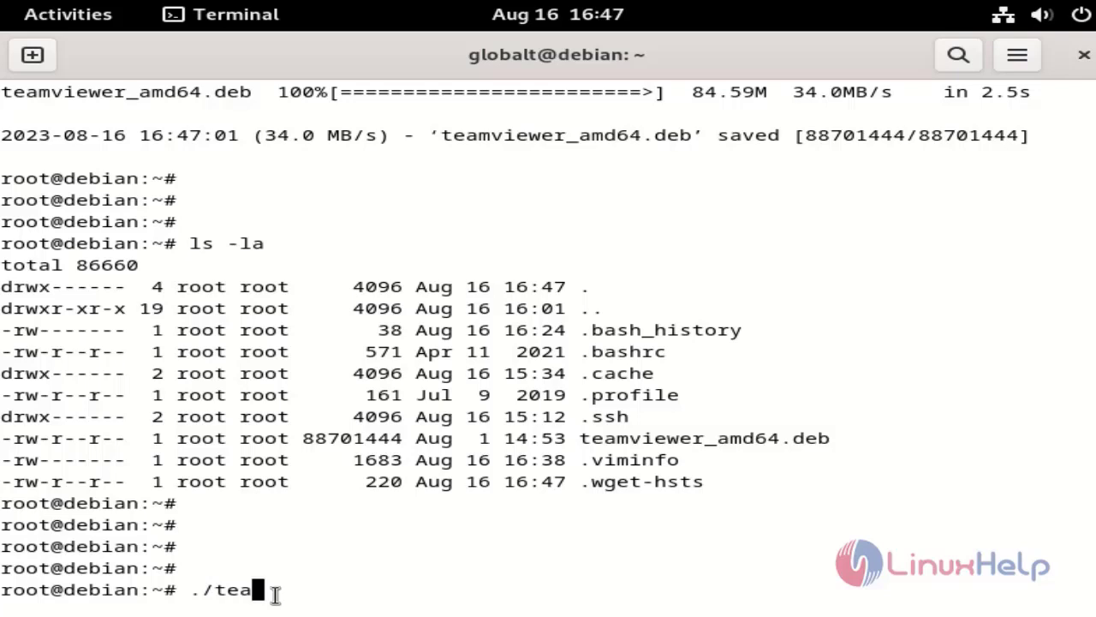
{"action": "type", "text": ",m"}
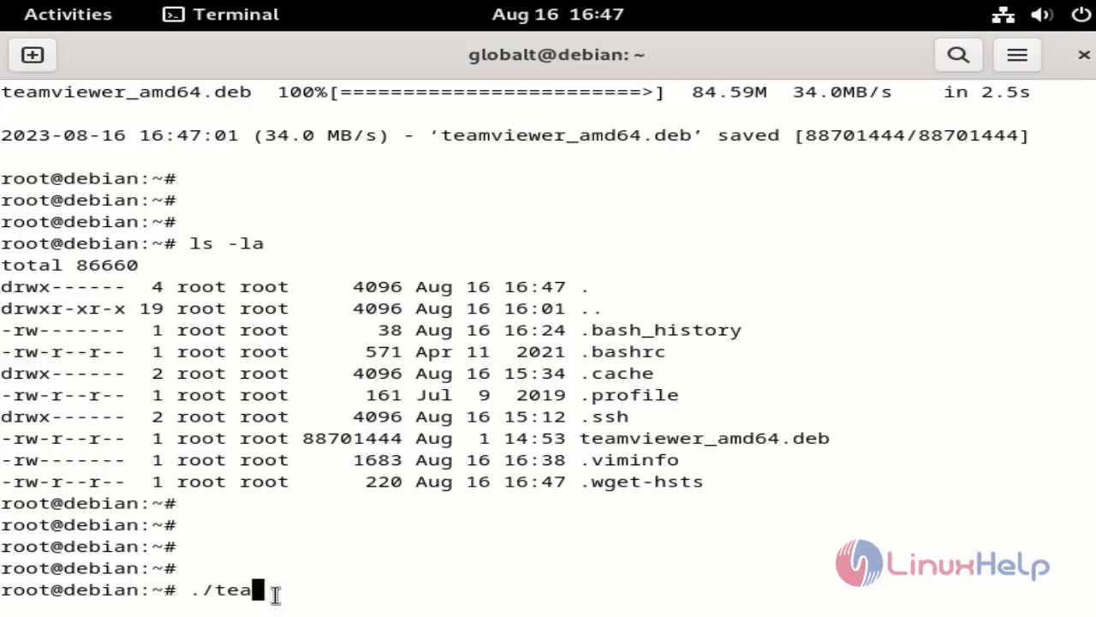
{"action": "type", "text": "apt i"}
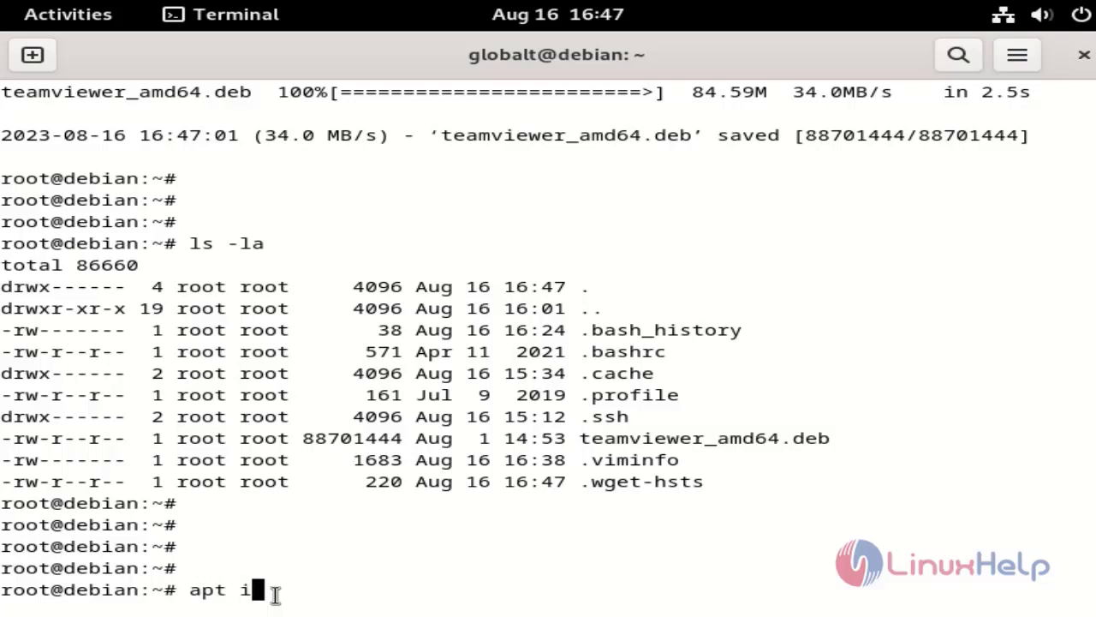
{"action": "type", "text": "nstall ./"}
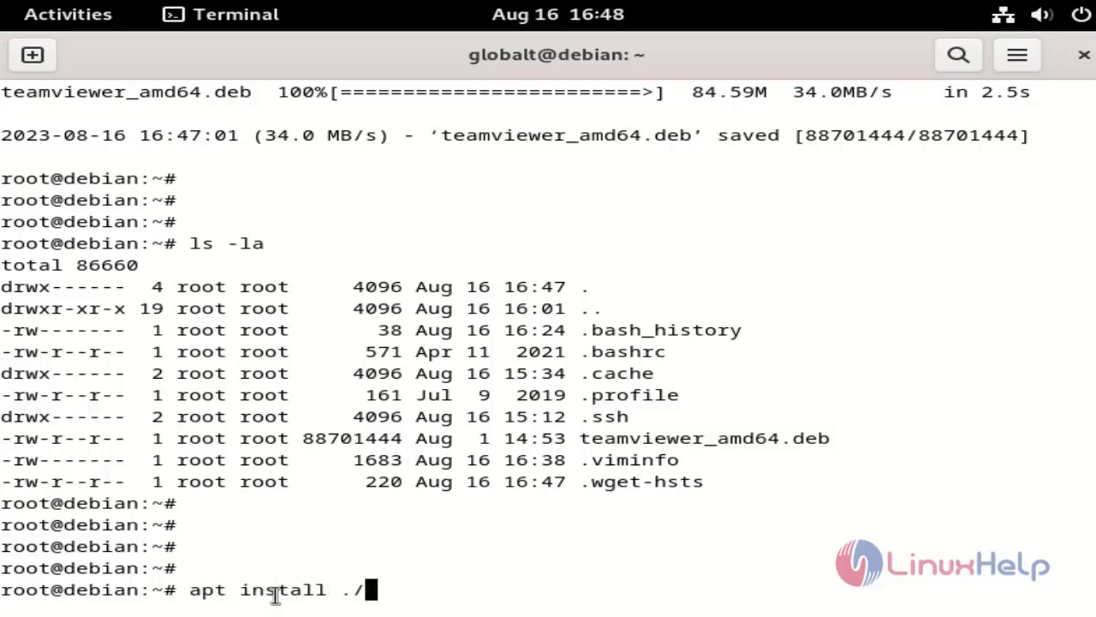
{"action": "type", "text": "teamviewer_amd64.deb"}
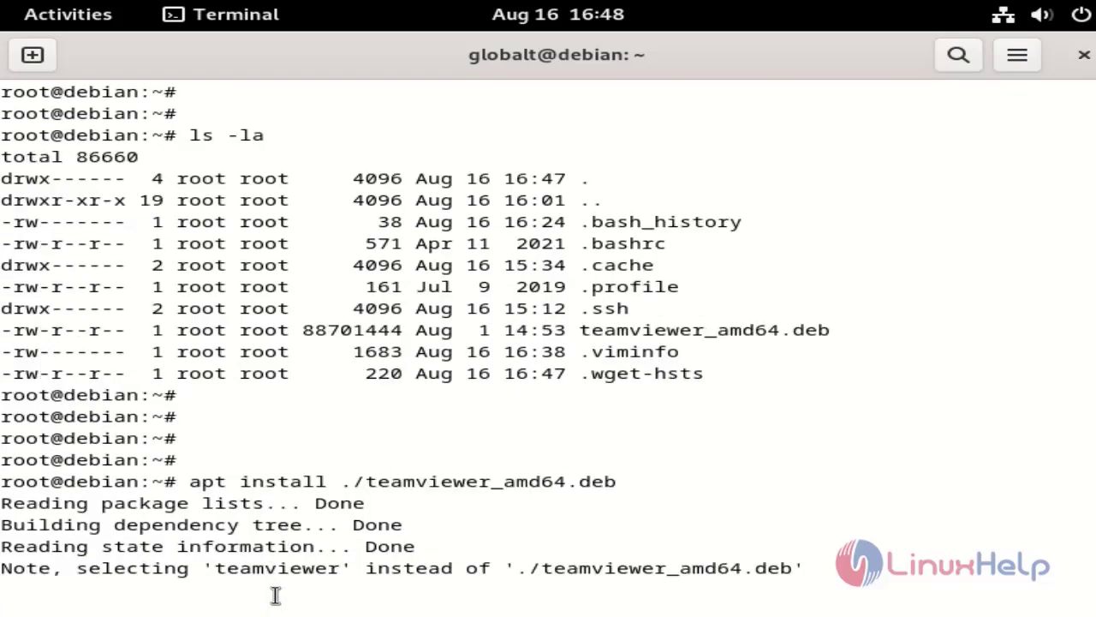
Run the install and answer y to add fonts-liberation, policykit-1 and polkitd-pkla
{"action": "key", "text": "Return"}
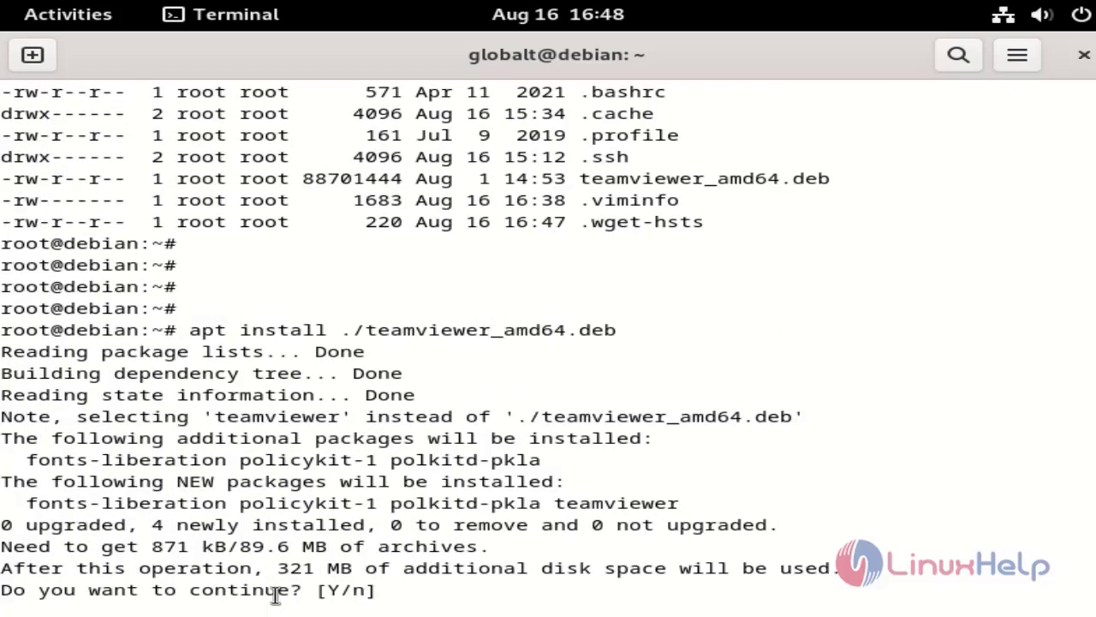
{"action": "type", "text": "y"}
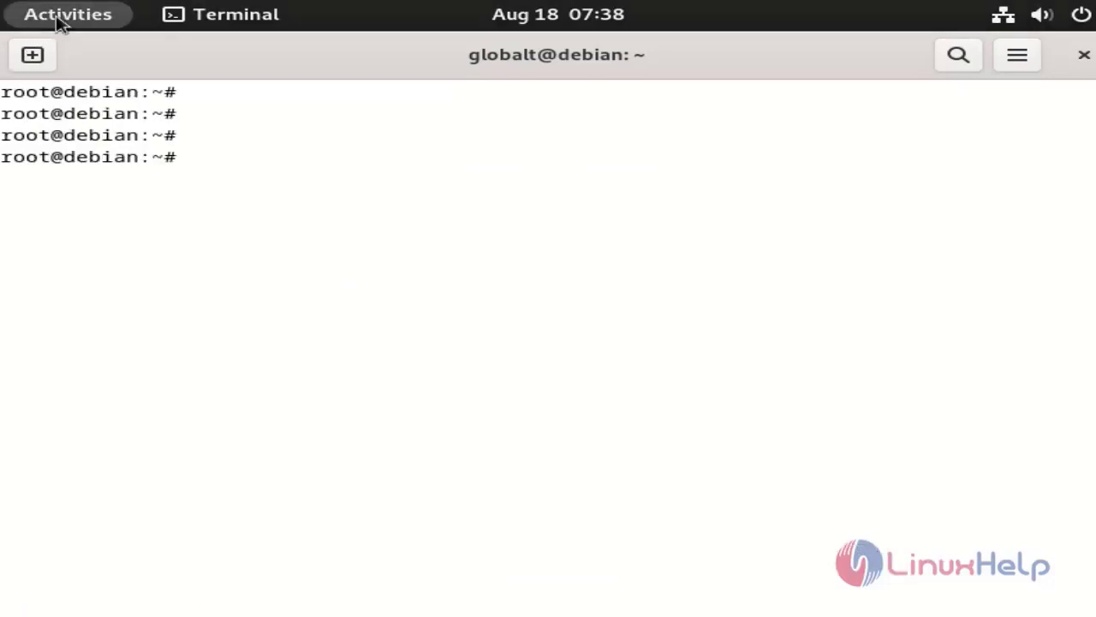
Search Activities for 'team' to find and launch TeamViewer
{"action": "left_click", "coordinate": [67, 14]}
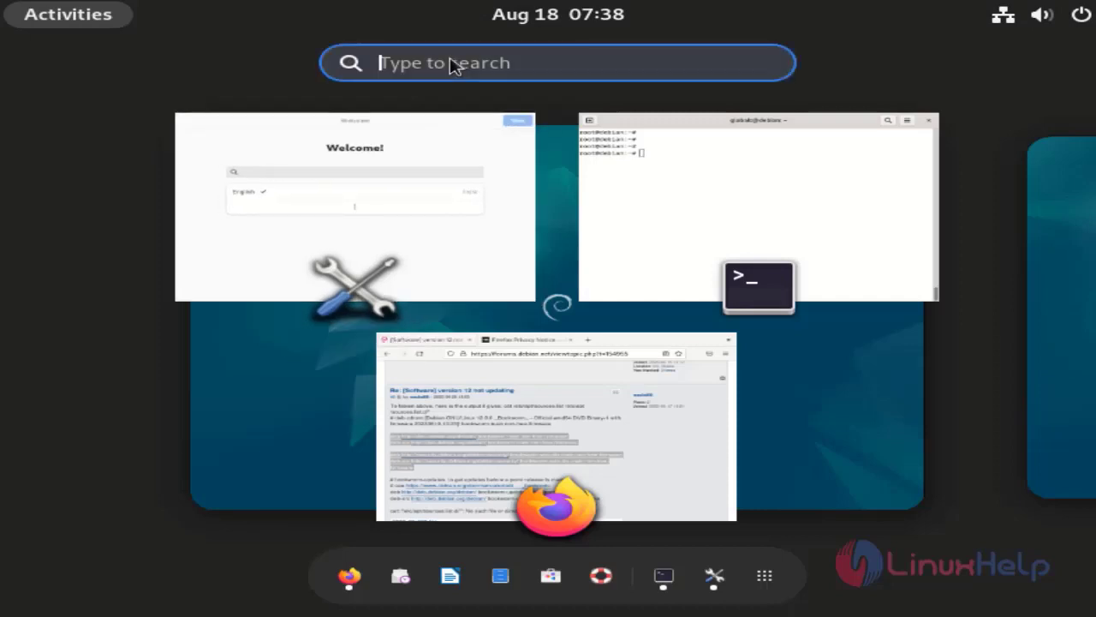
{"action": "type", "text": "t"}
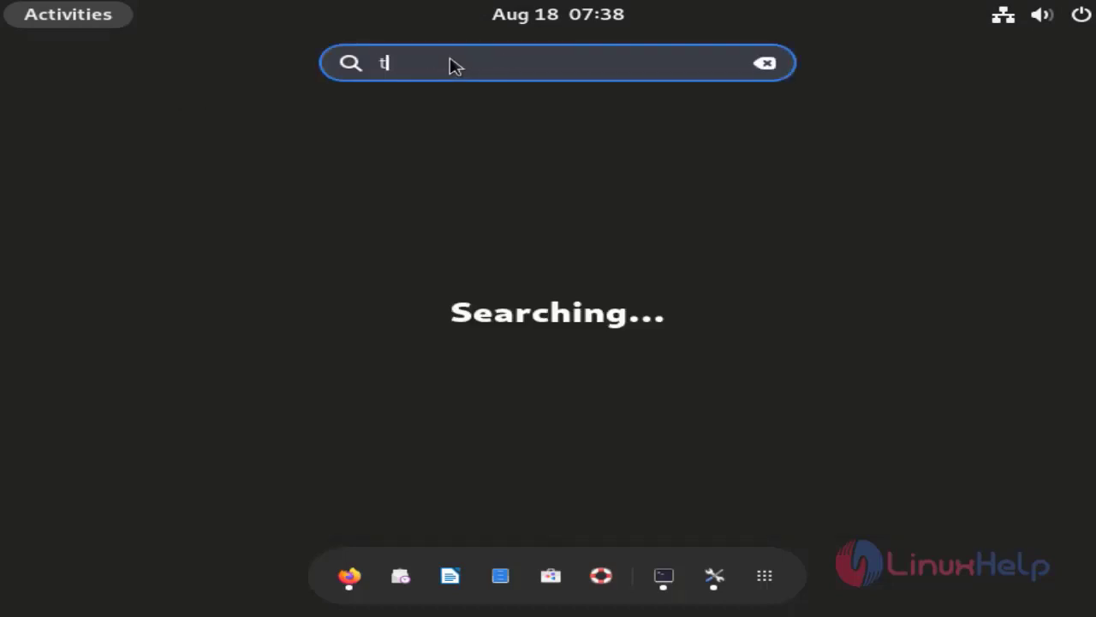
{"action": "type", "text": "eam"}
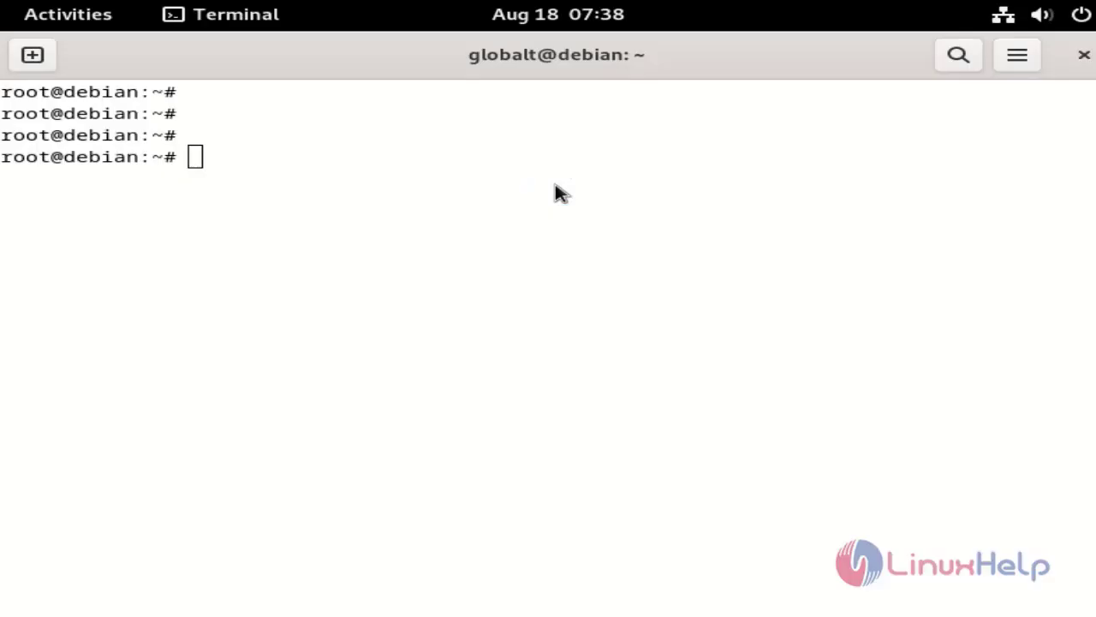
{"action": "mouse_move", "coordinate": [538, 201]}
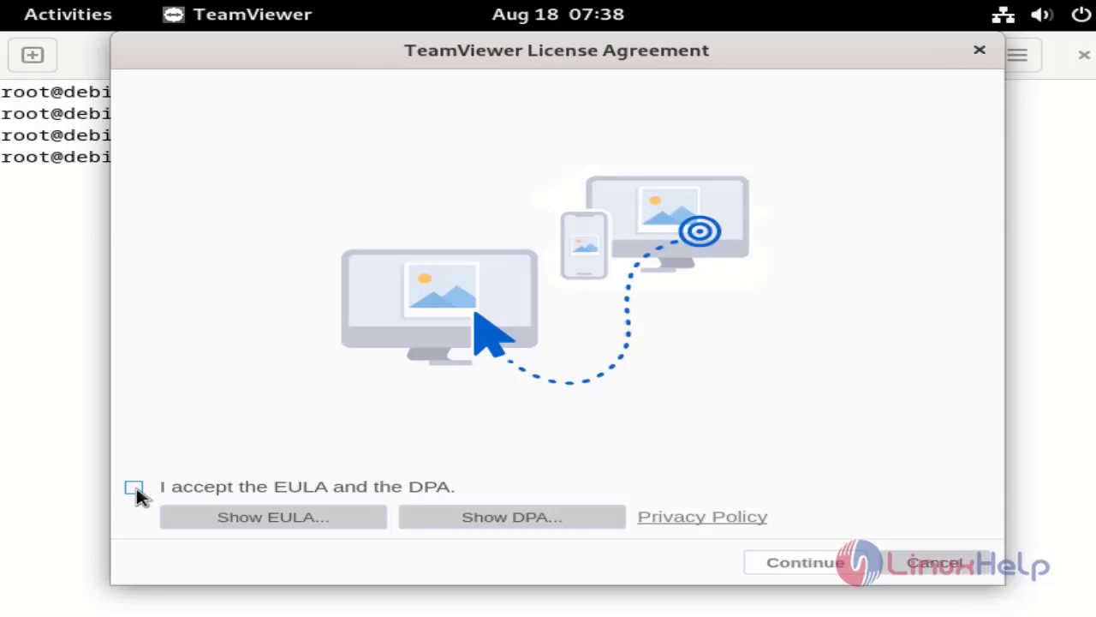
Tick 'I accept the EULA and the DPA' and continue to the dashboard
{"action": "left_click", "coordinate": [134, 487]}
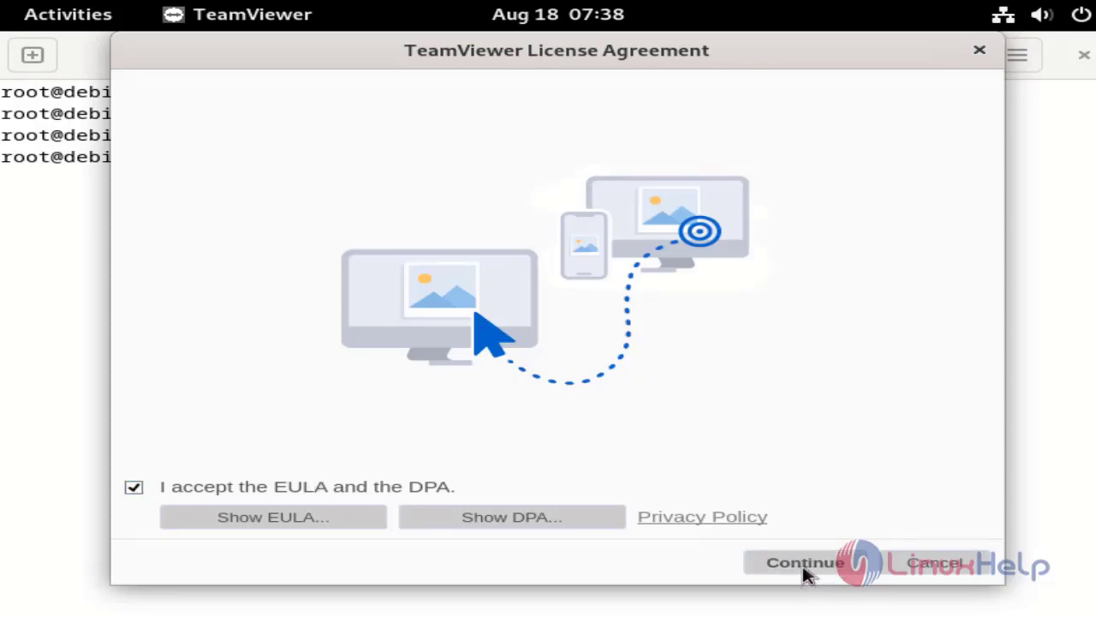
{"action": "left_click", "coordinate": [804, 562]}
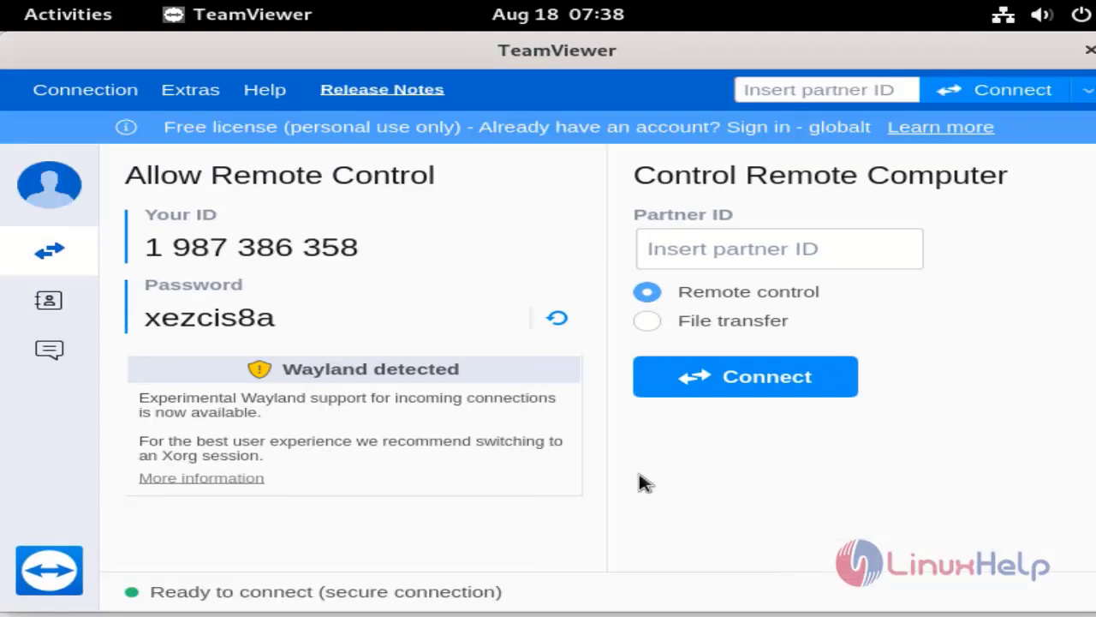
{"action": "mouse_move", "coordinate": [685, 516]}
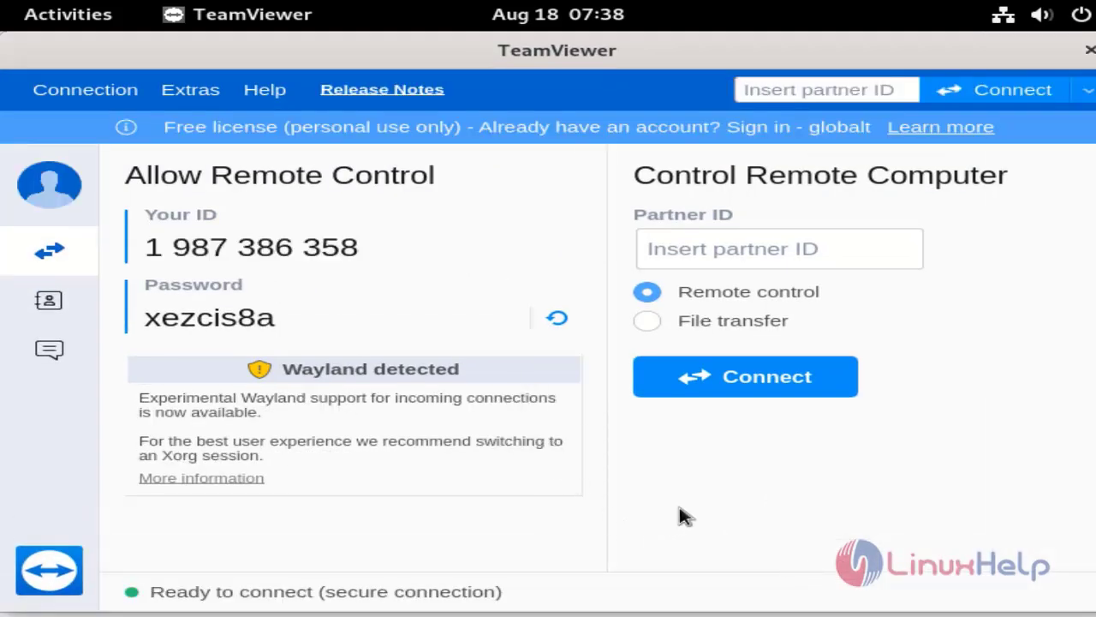
{"action": "mouse_move", "coordinate": [606, 406]}
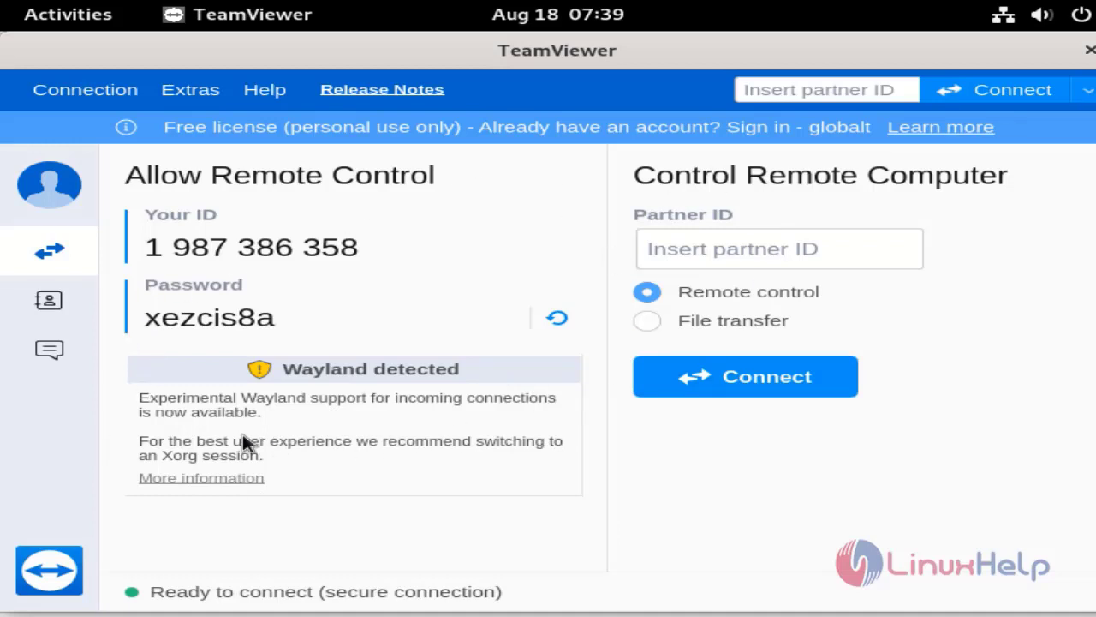
Highlight this computer's TeamViewer ID number on the dashboard
{"action": "double_click", "coordinate": [187, 246]}
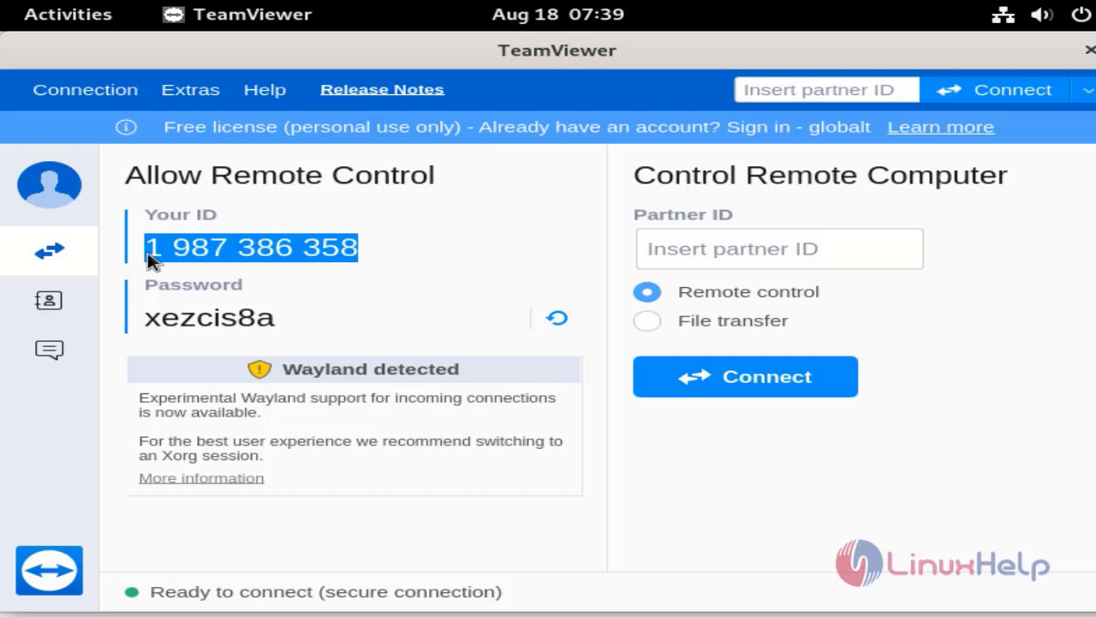
{"action": "mouse_move", "coordinate": [383, 278]}
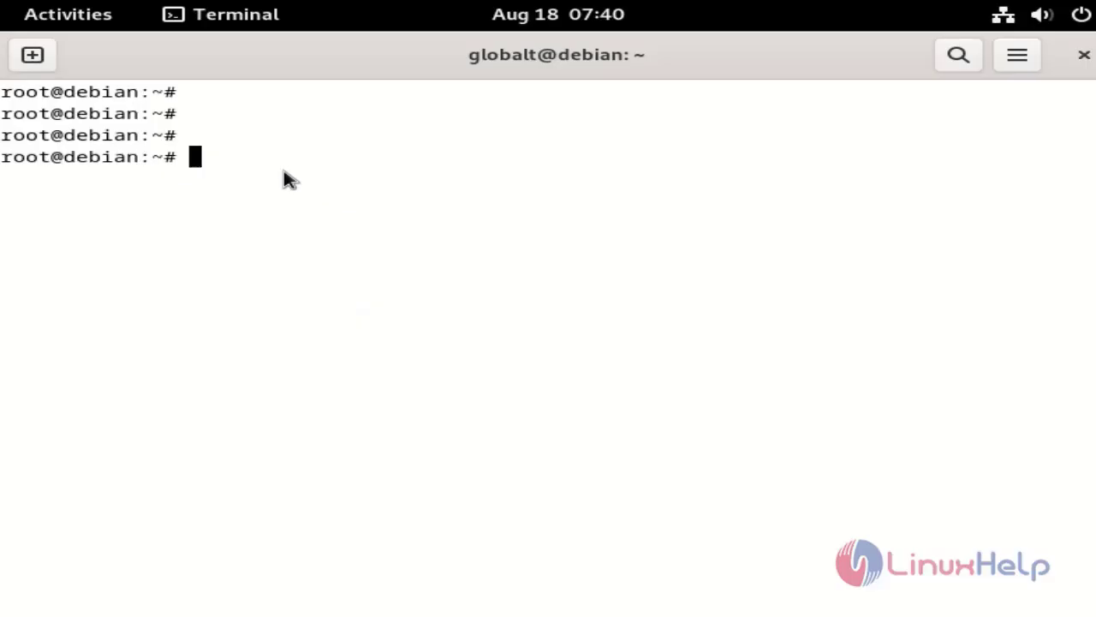
{"action": "mouse_move", "coordinate": [249, 156]}
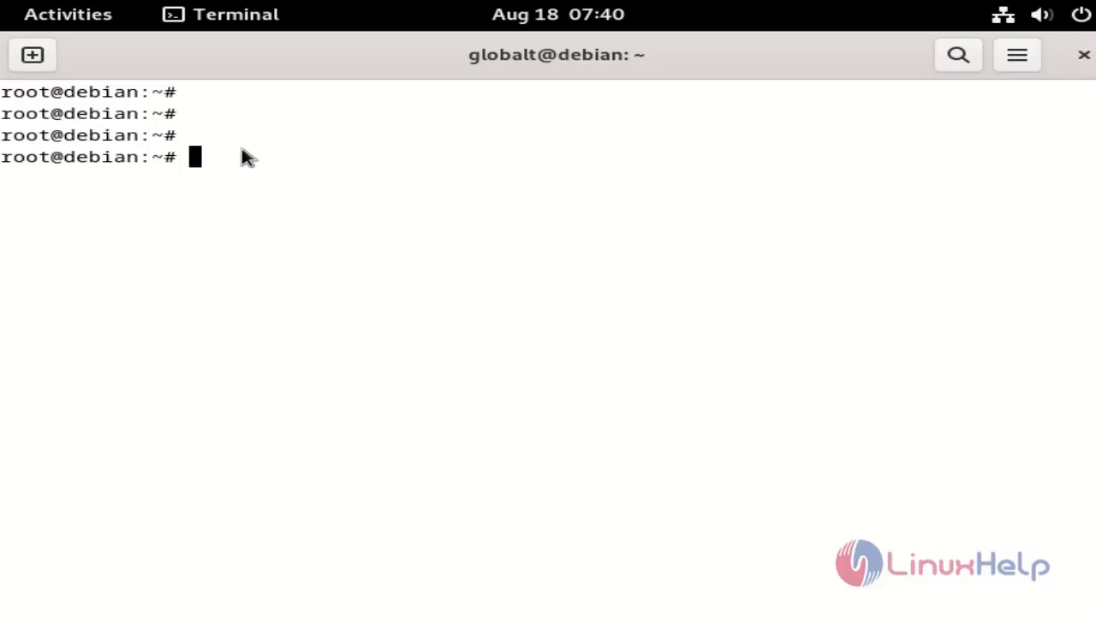
Exit the root shell and run teamviewer as the regular user
{"action": "type", "text": "exi"}
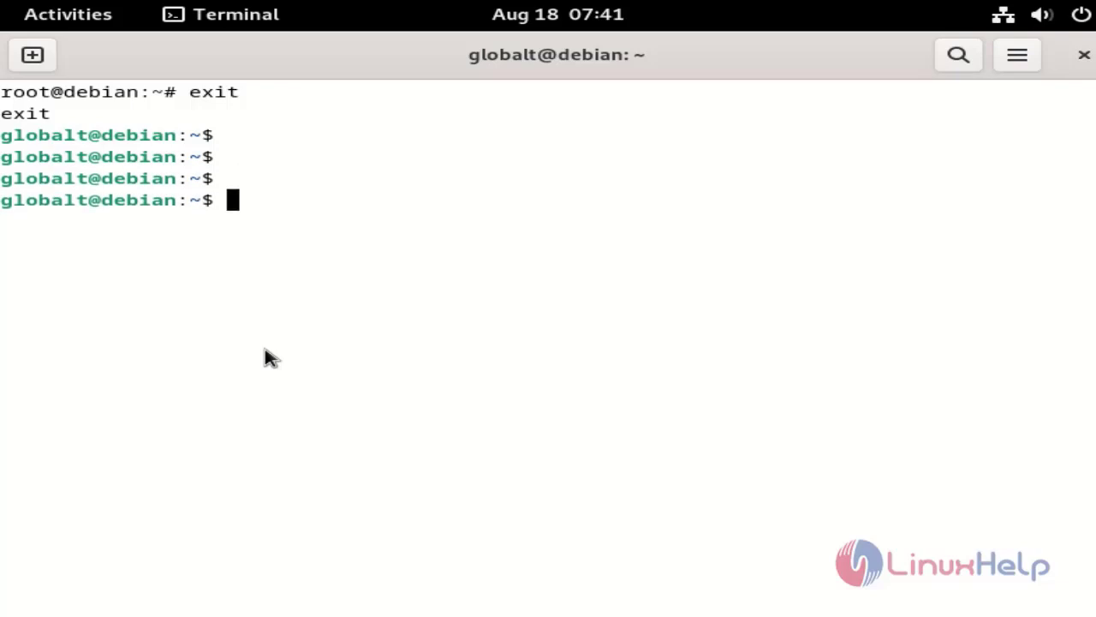
{"action": "type", "text": "teamvi"}
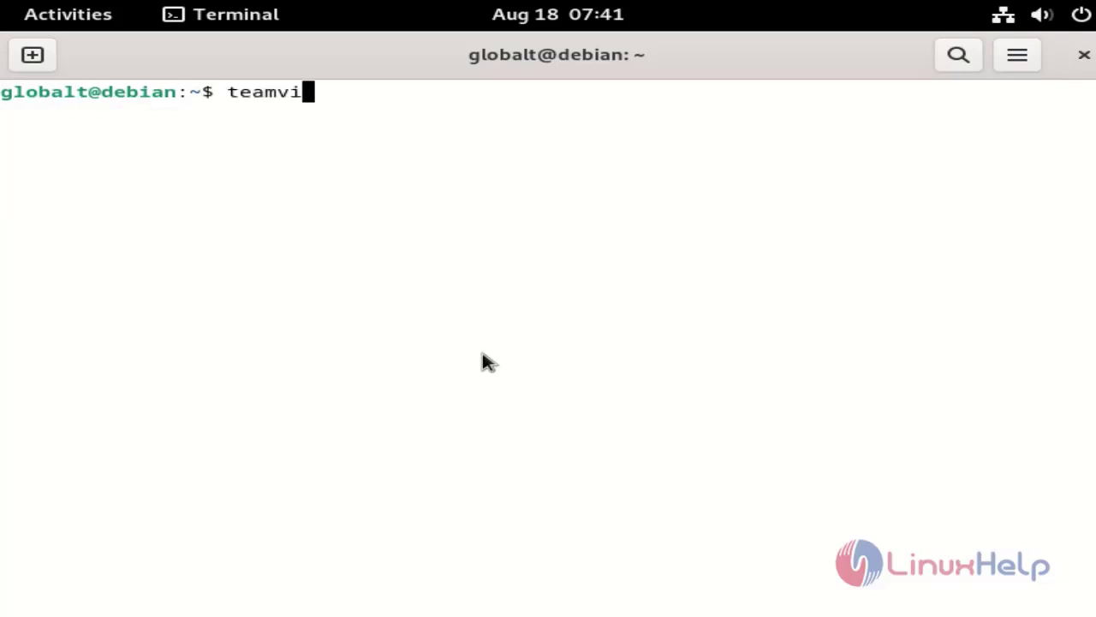
{"action": "type", "text": "ew"}
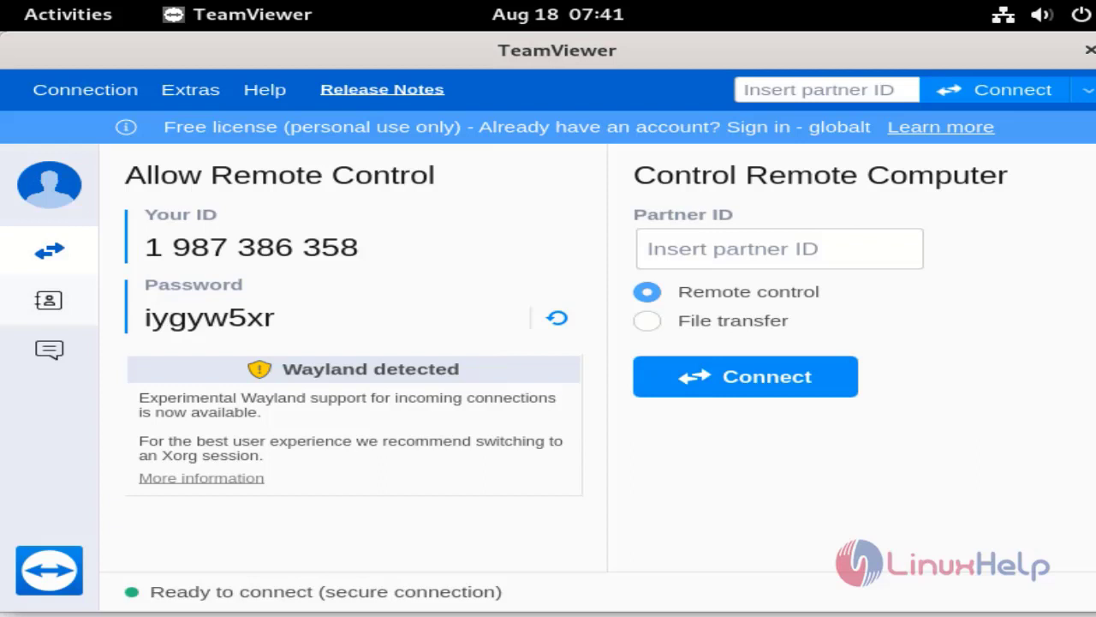
{"action": "mouse_move", "coordinate": [73, 253]}
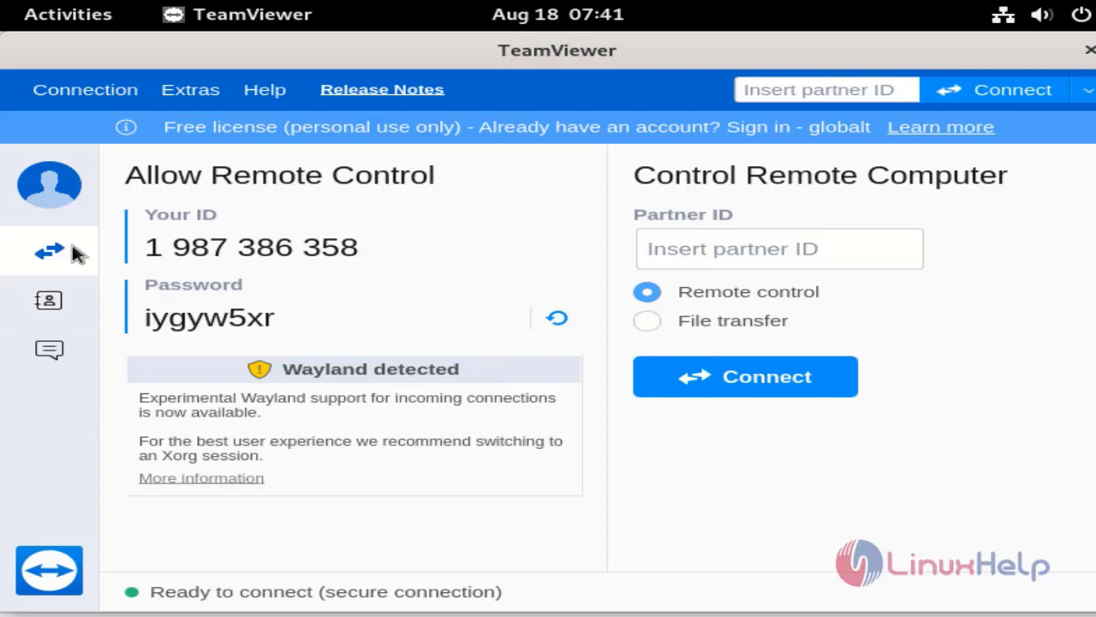
{"action": "mouse_move", "coordinate": [407, 440]}
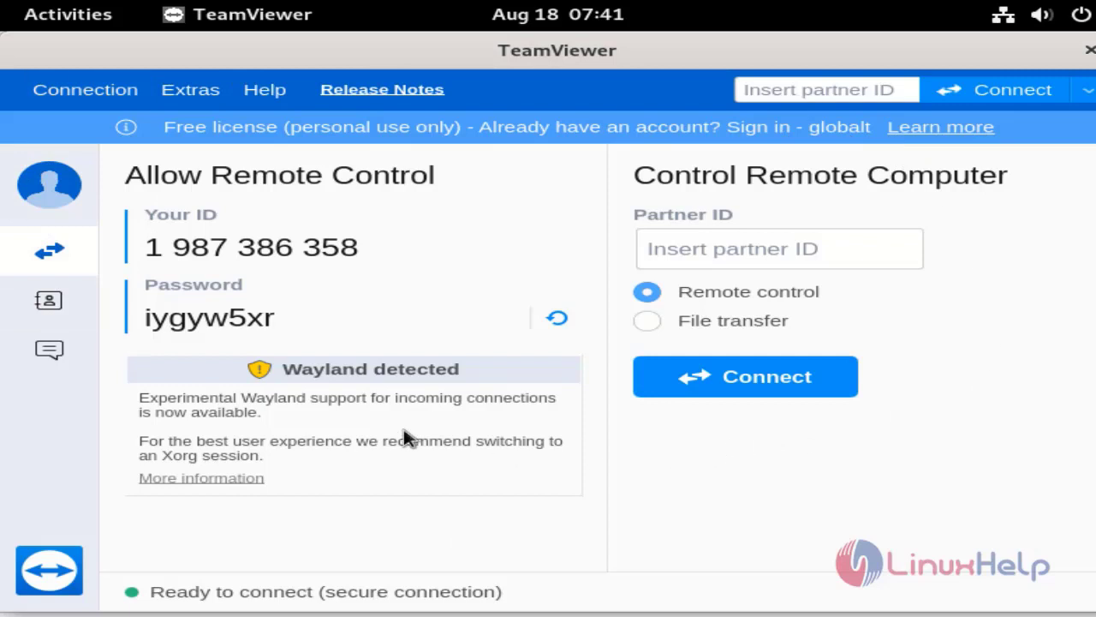
{"action": "mouse_move", "coordinate": [289, 407]}
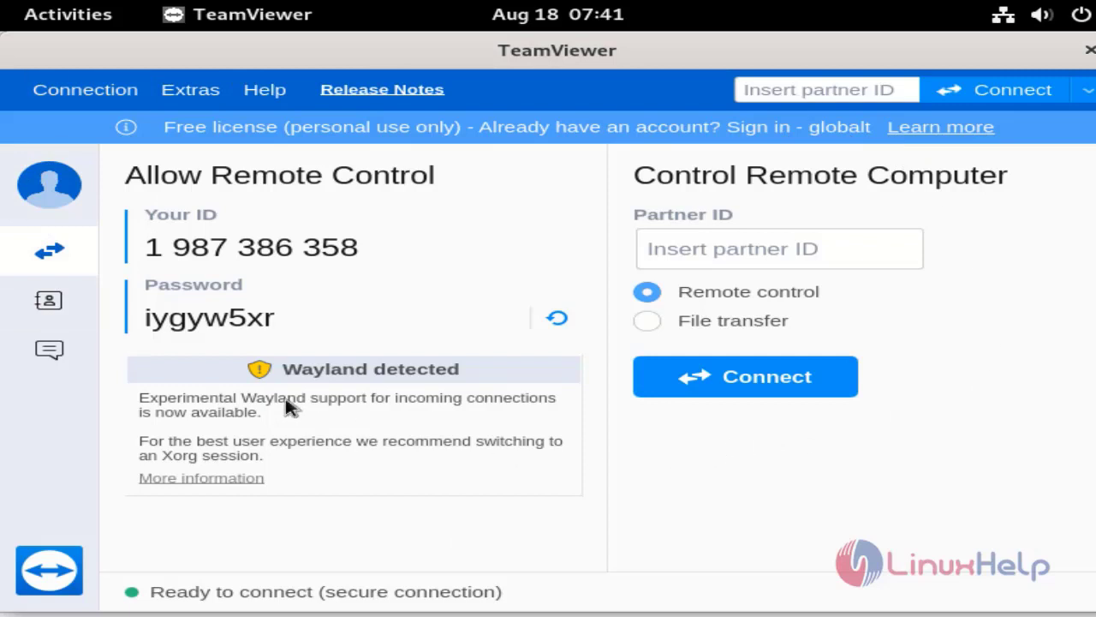